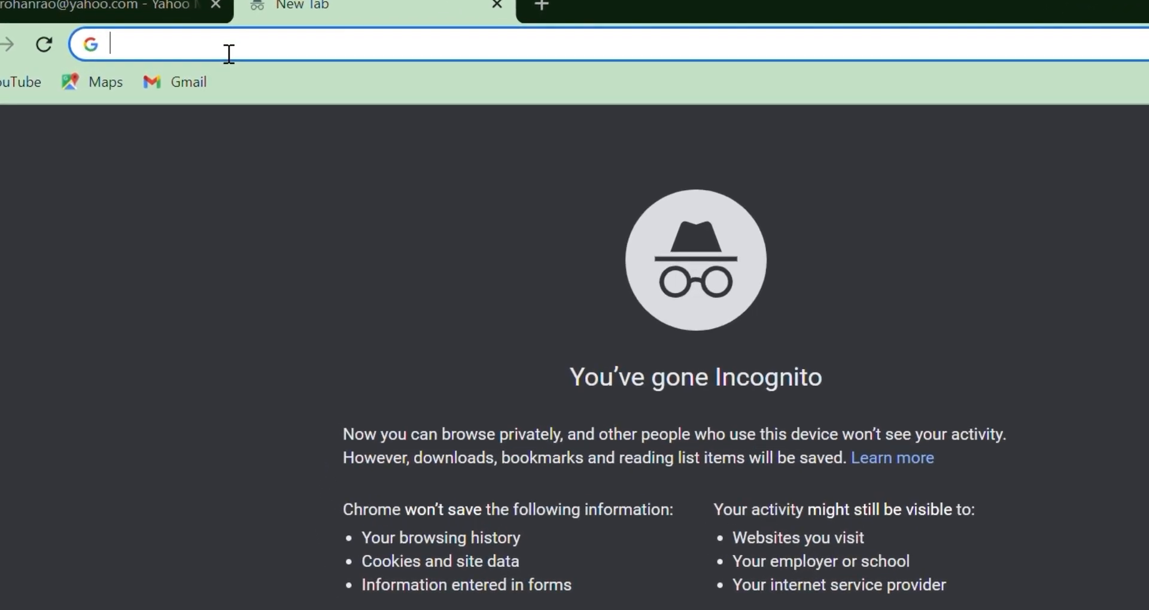
Go to e2ehiring.com and scroll down to the Register link
text(e2ehiring.com/jsp)
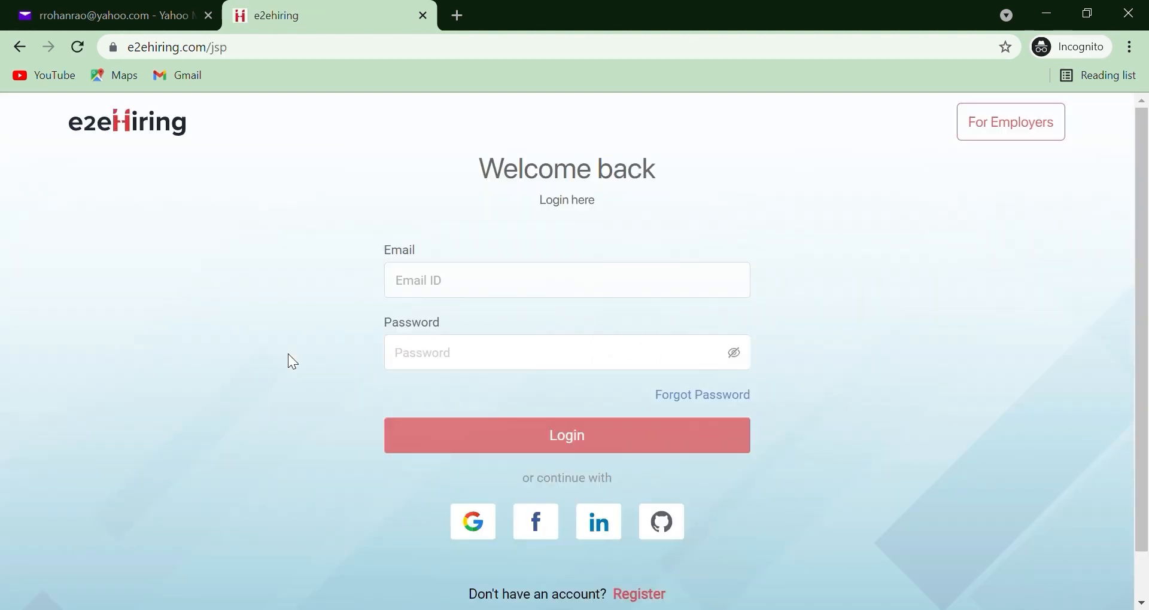
scroll(down, 3)
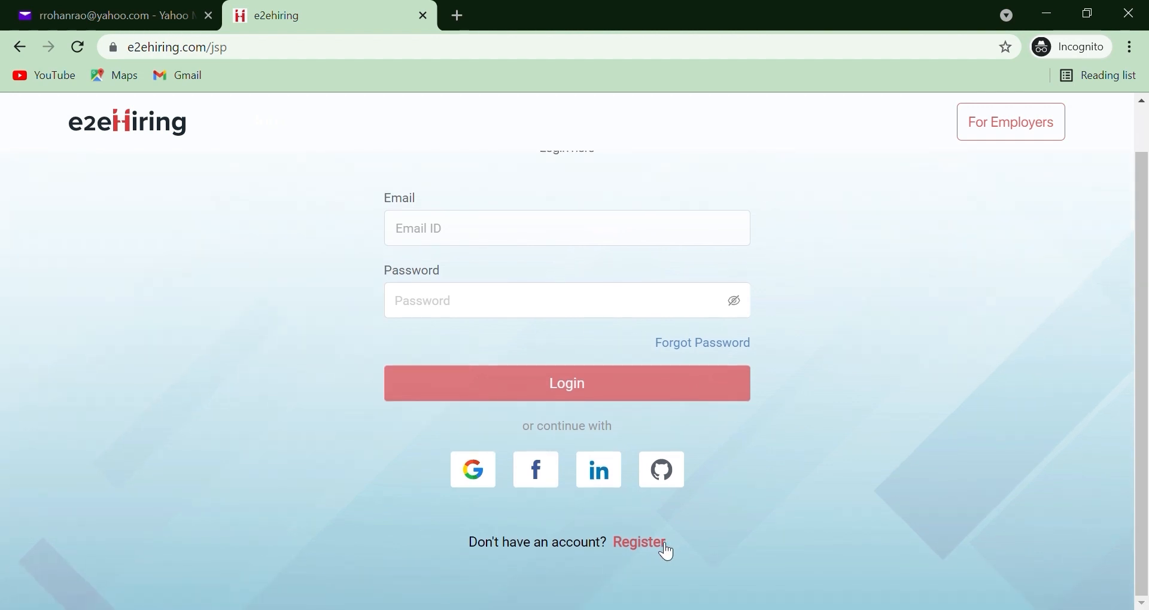
click(638, 542)
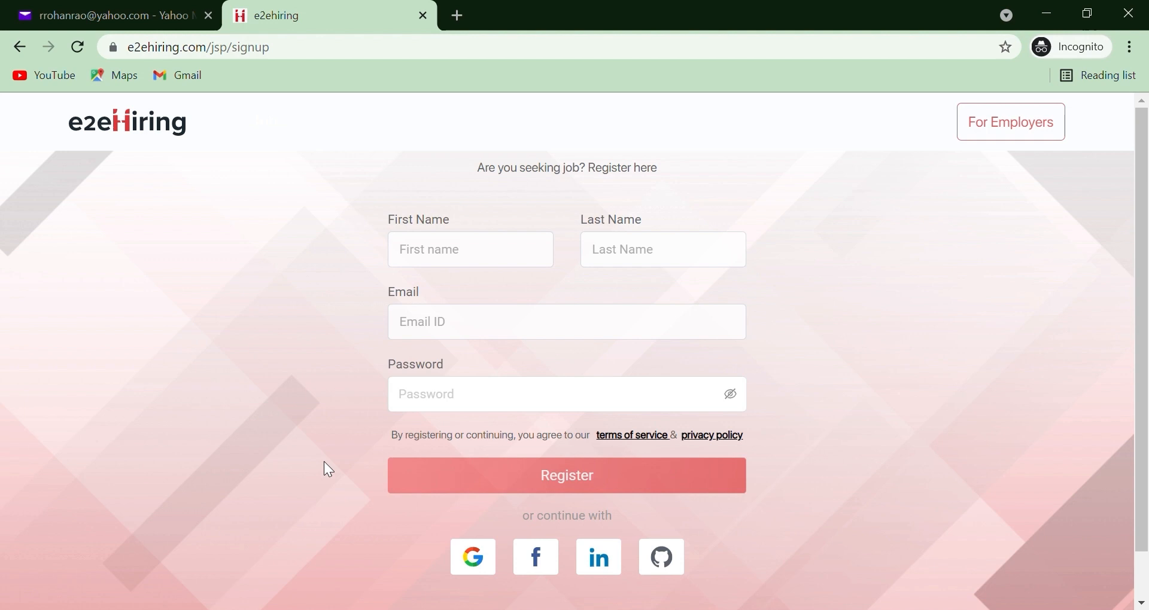
mouse_move(359, 490)
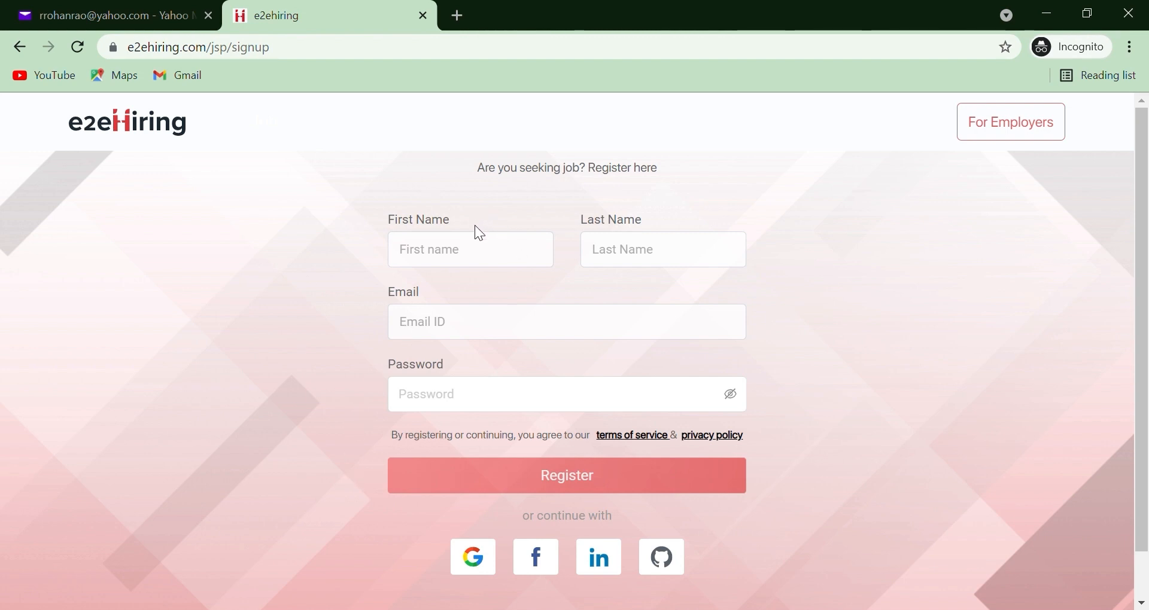
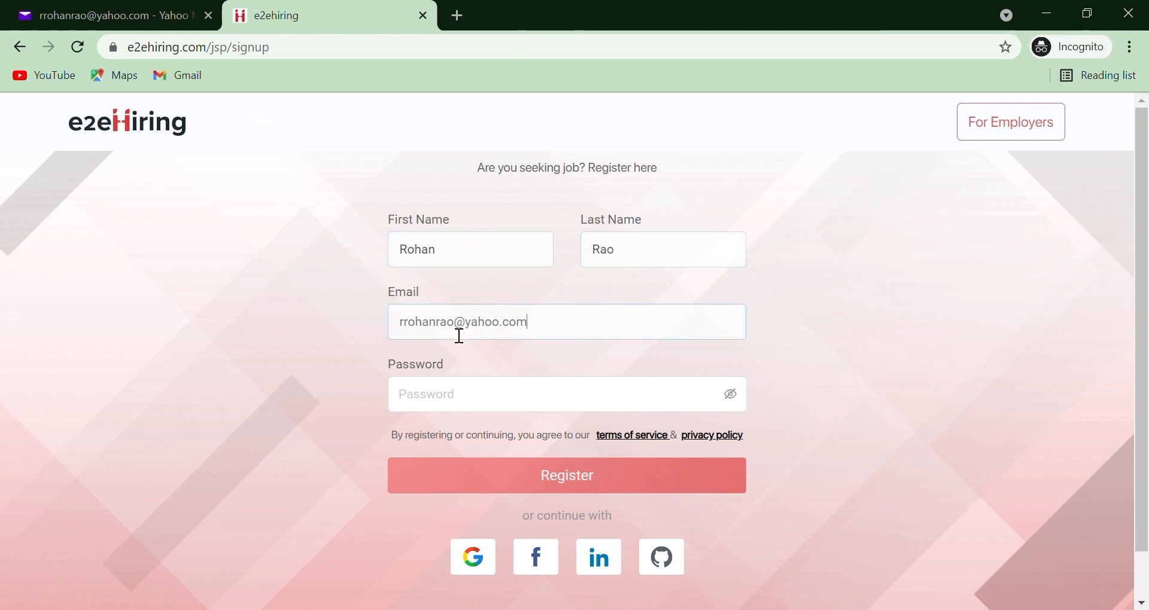
text(•••)
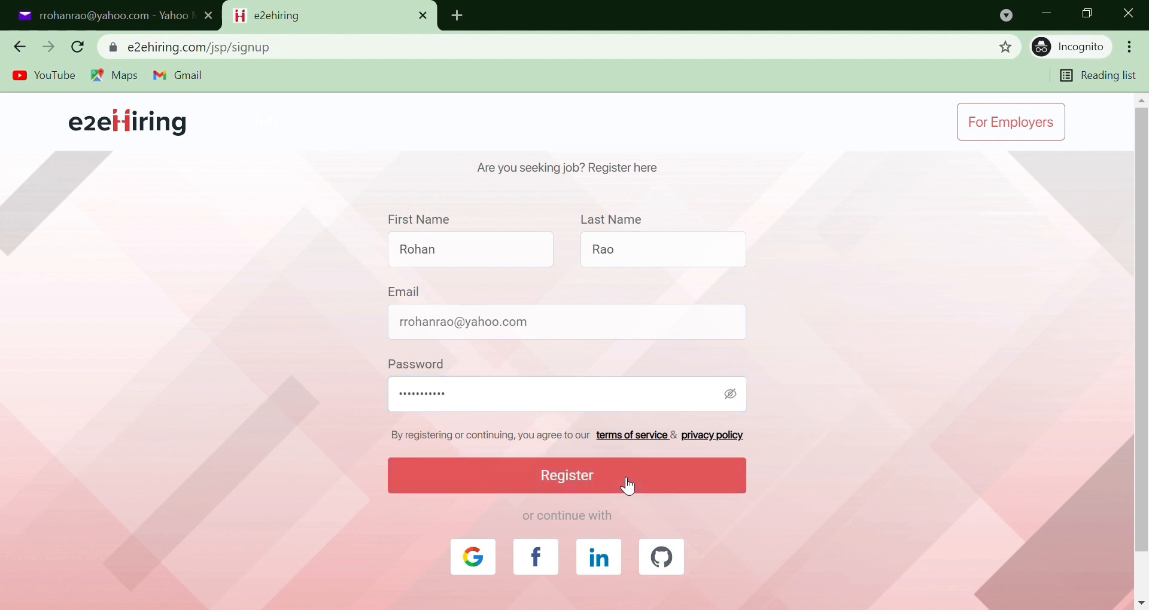
click(565, 474)
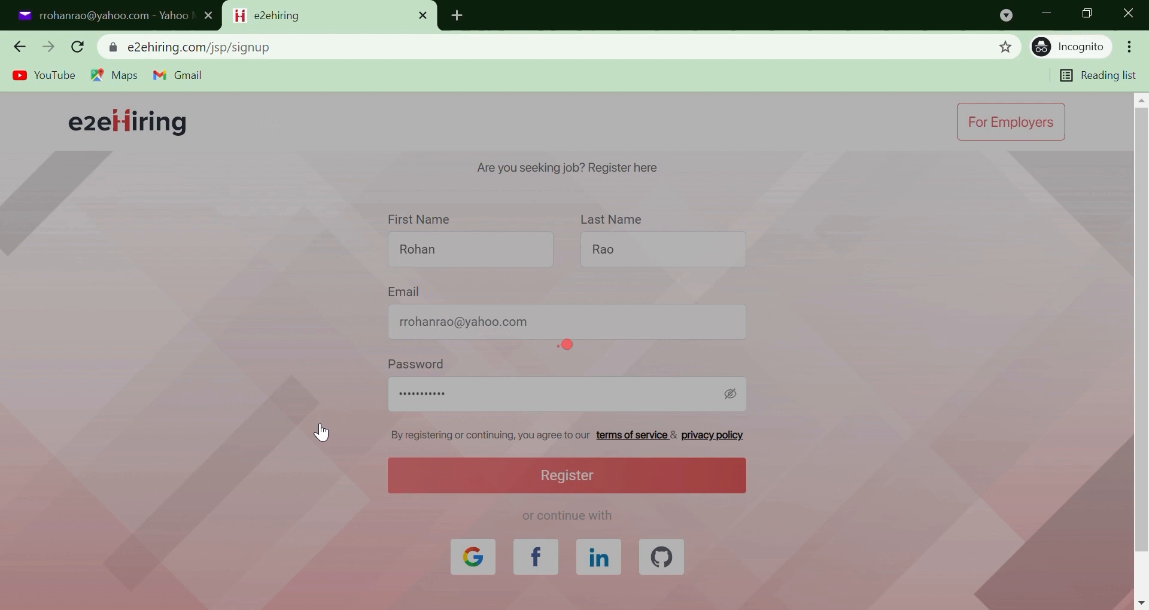
Get the six-digit OTP from Yahoo Mail and submit it to verify the email
click(566, 474)
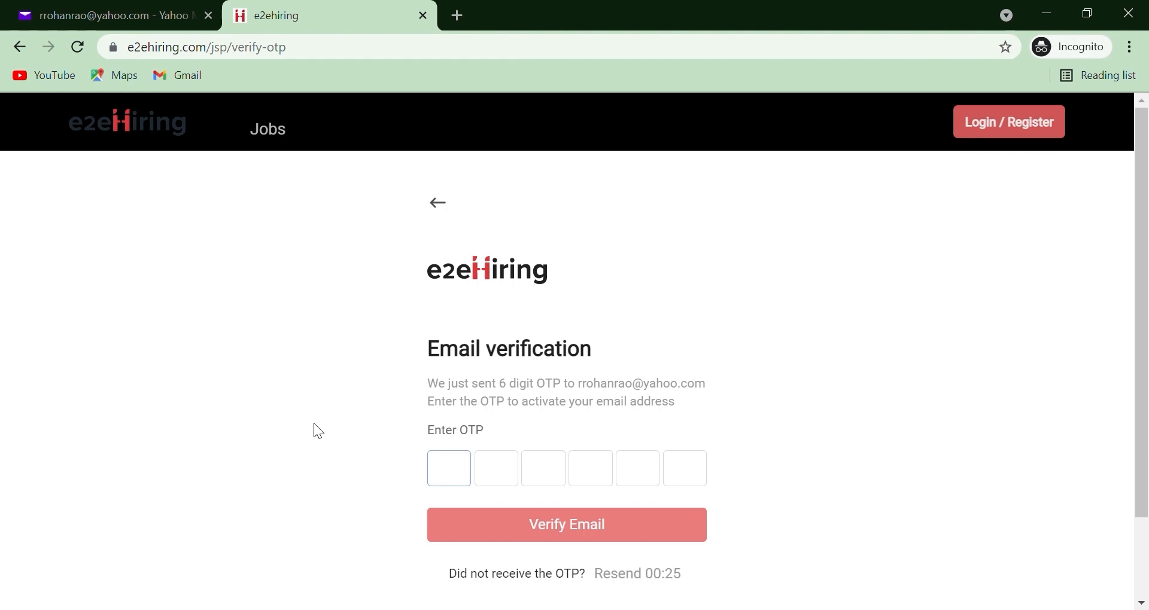
mouse_move(115, 7)
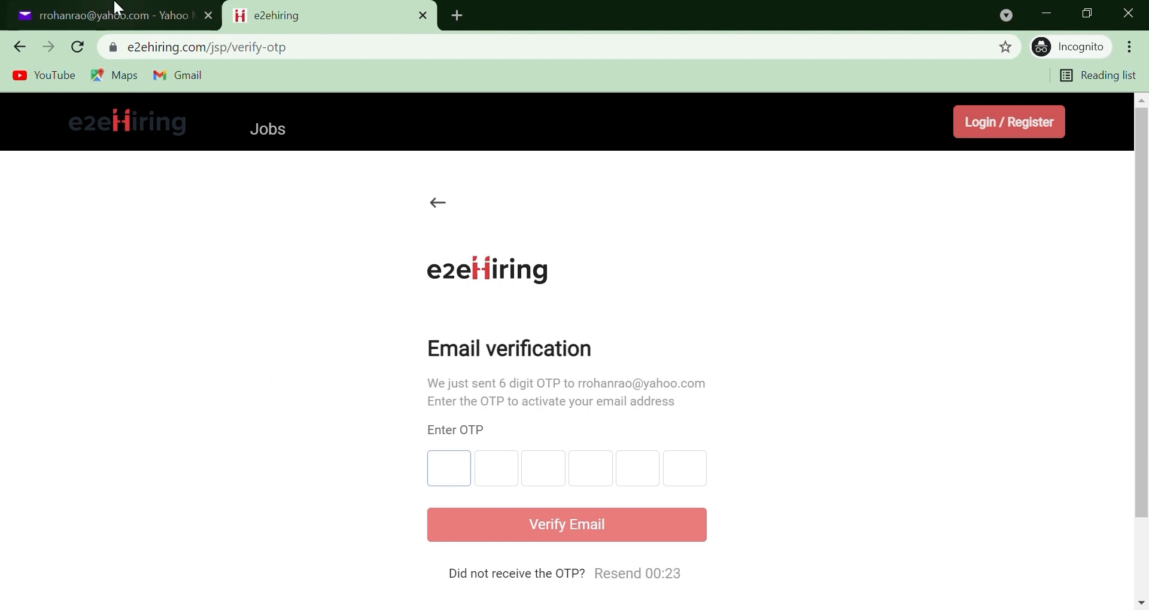
click(110, 14)
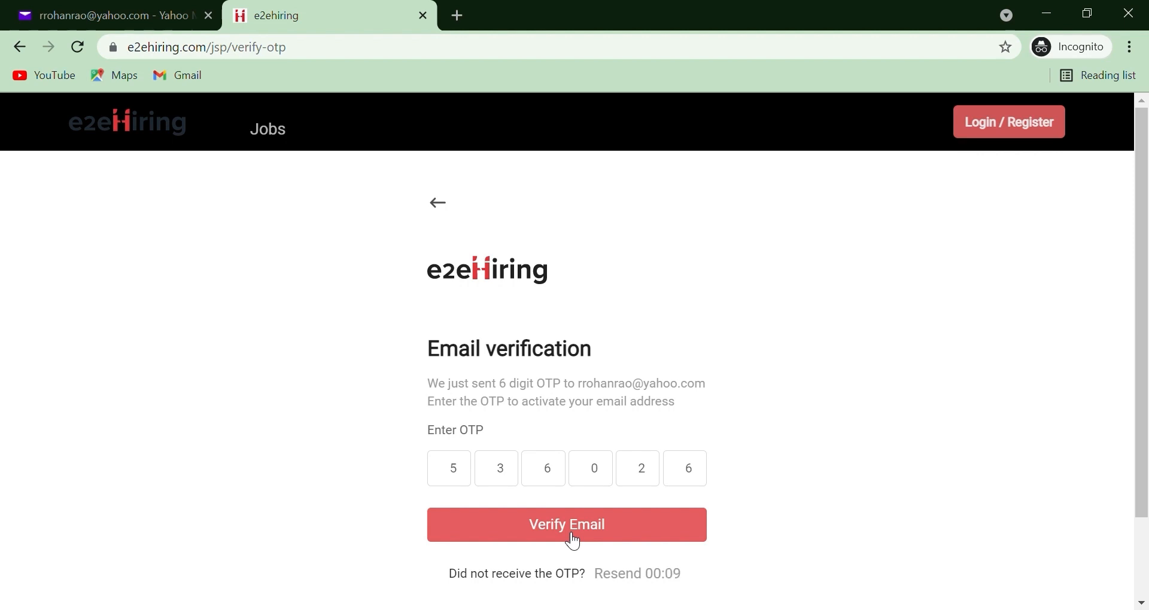
click(565, 524)
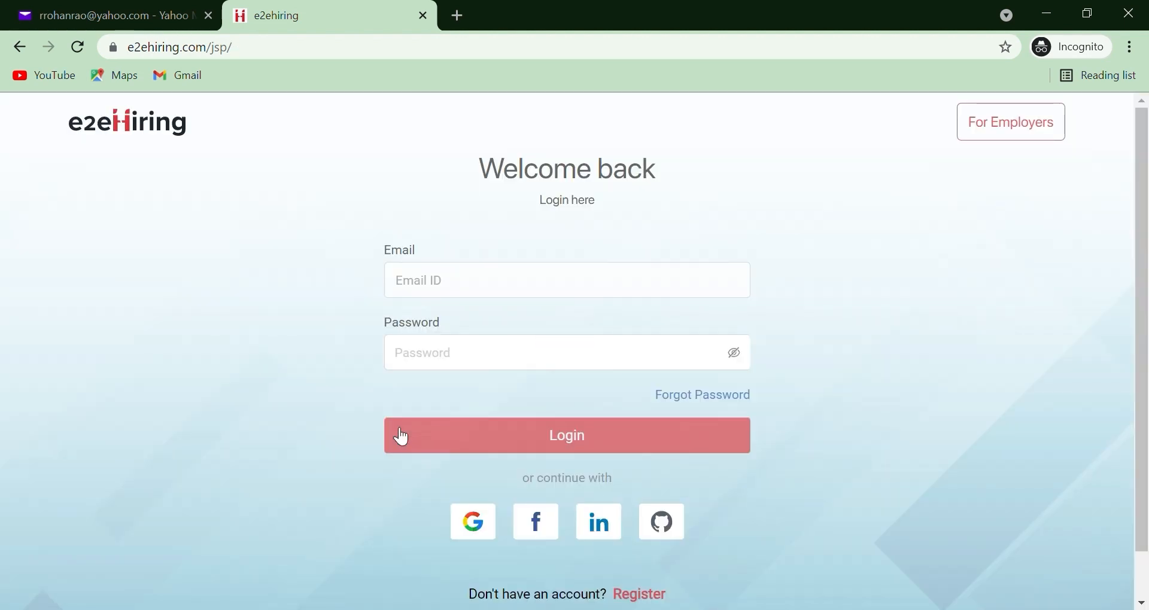
mouse_move(489, 289)
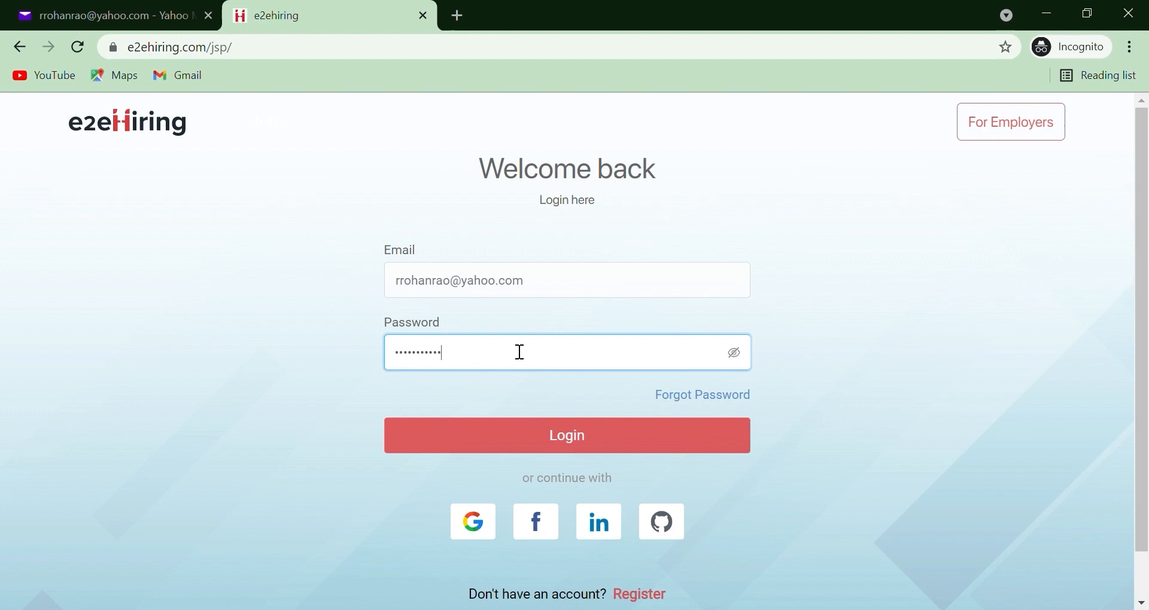
Log in on the Welcome back page with the new account's email and password
click(566, 434)
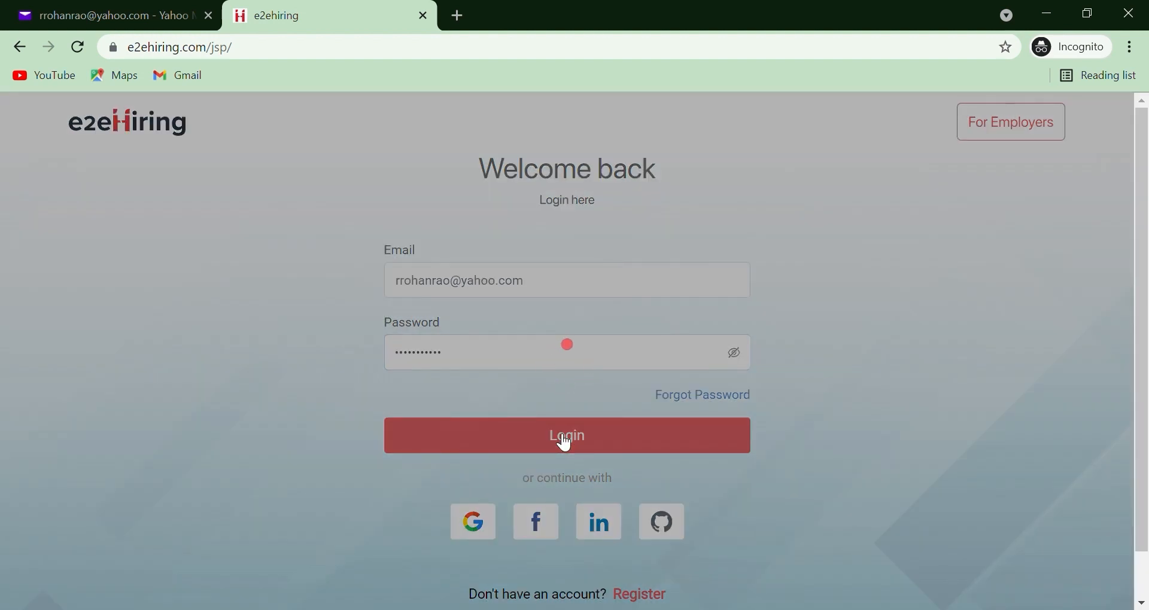
click(565, 434)
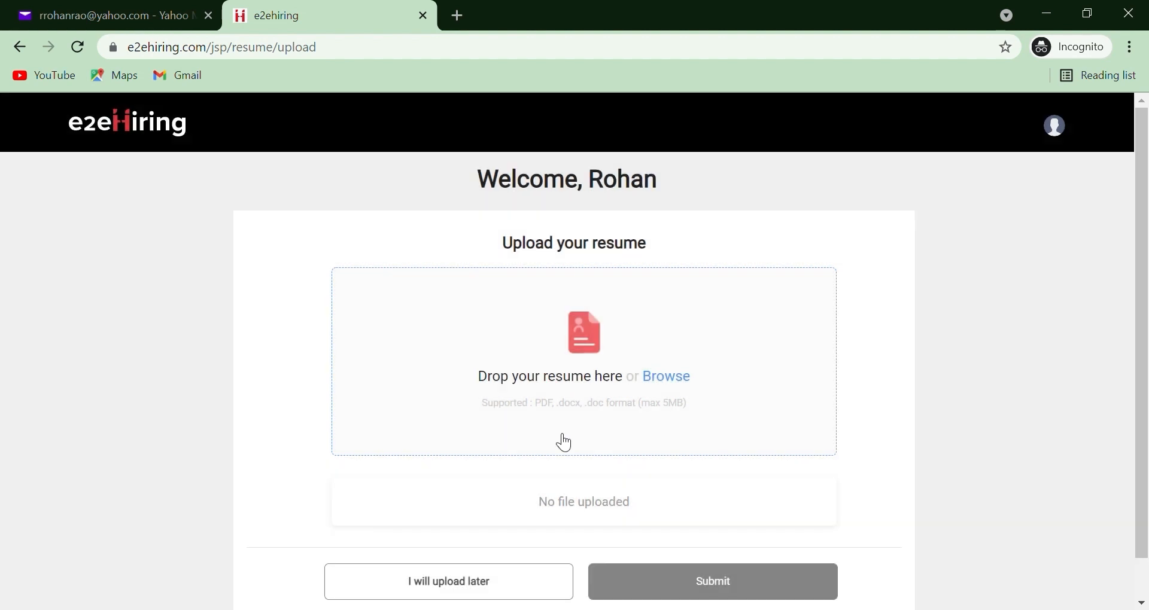
mouse_move(691, 381)
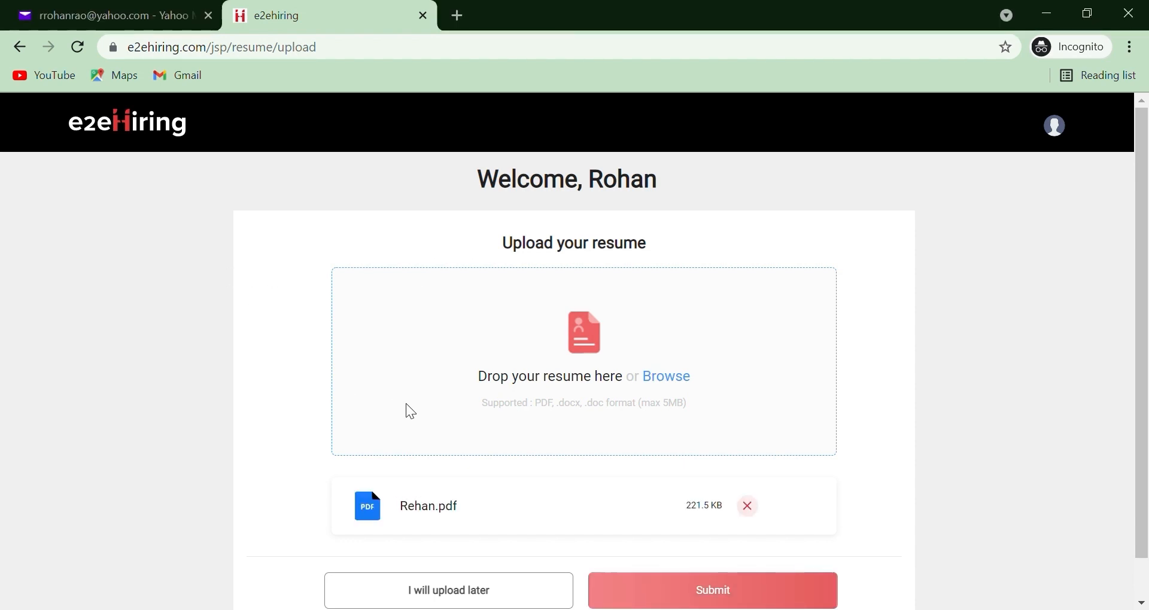
mouse_move(303, 541)
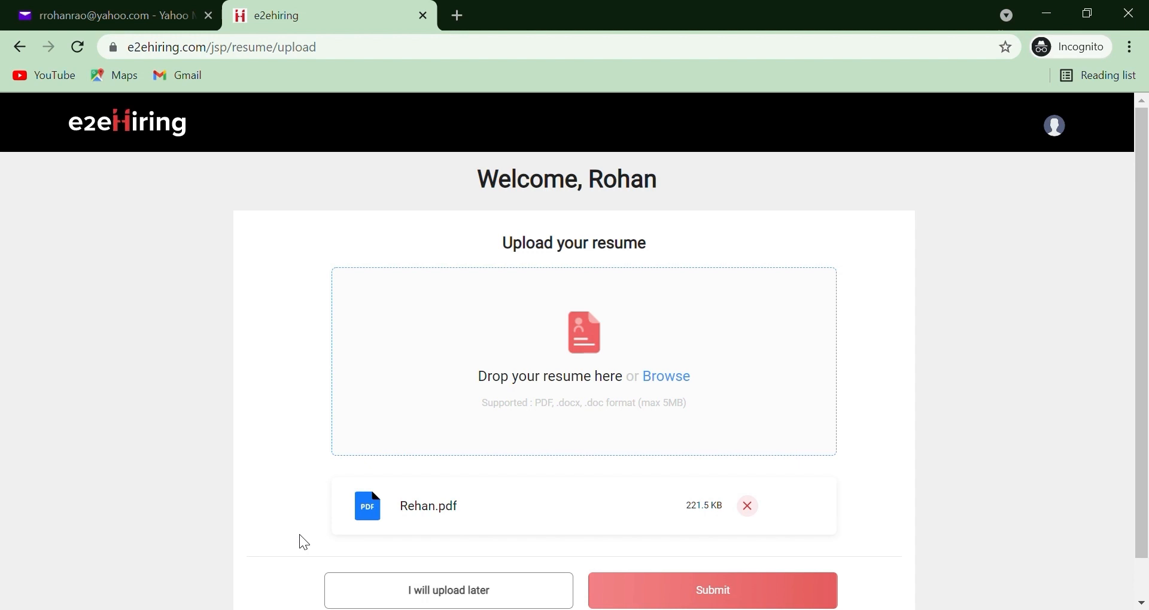
Submit the uploaded Rehan.pdf resume to reach the four-job listing
scroll(down, 3)
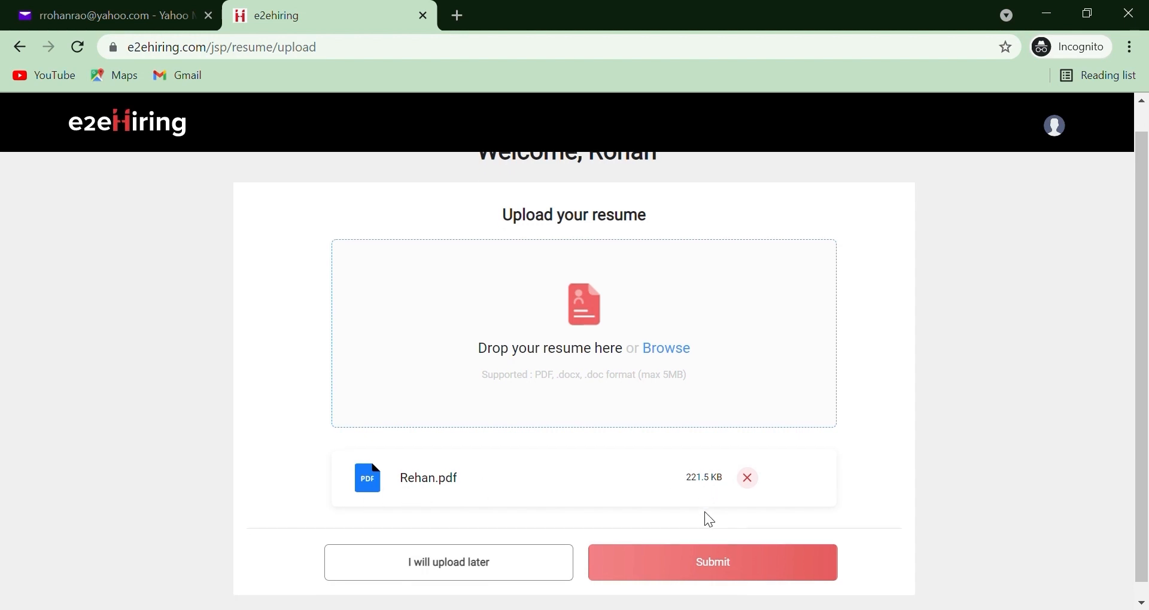
click(710, 562)
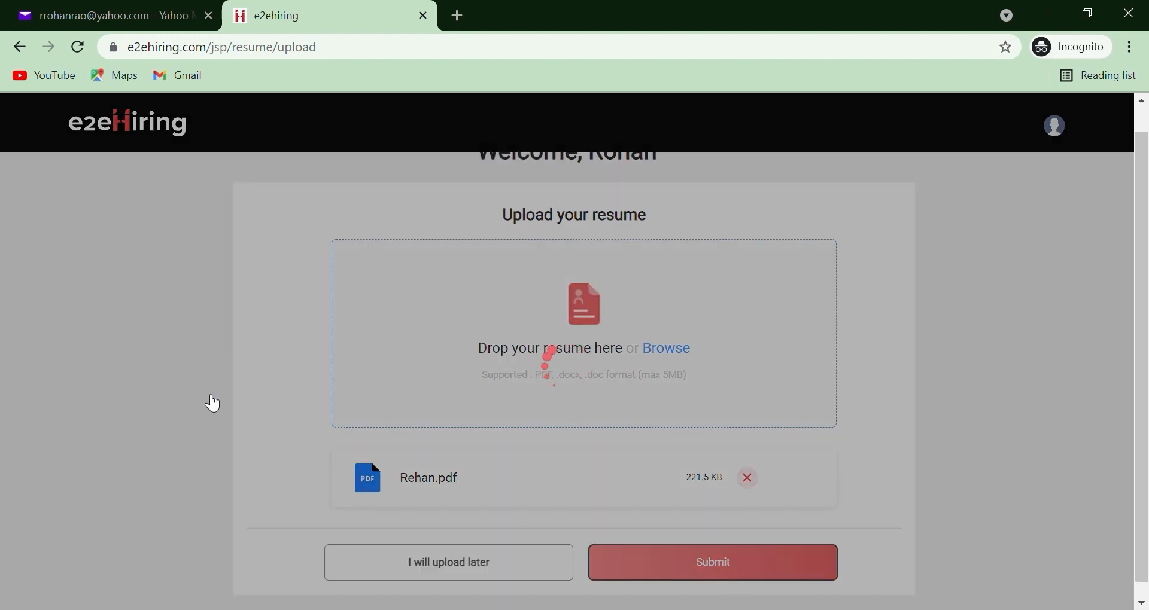
click(711, 562)
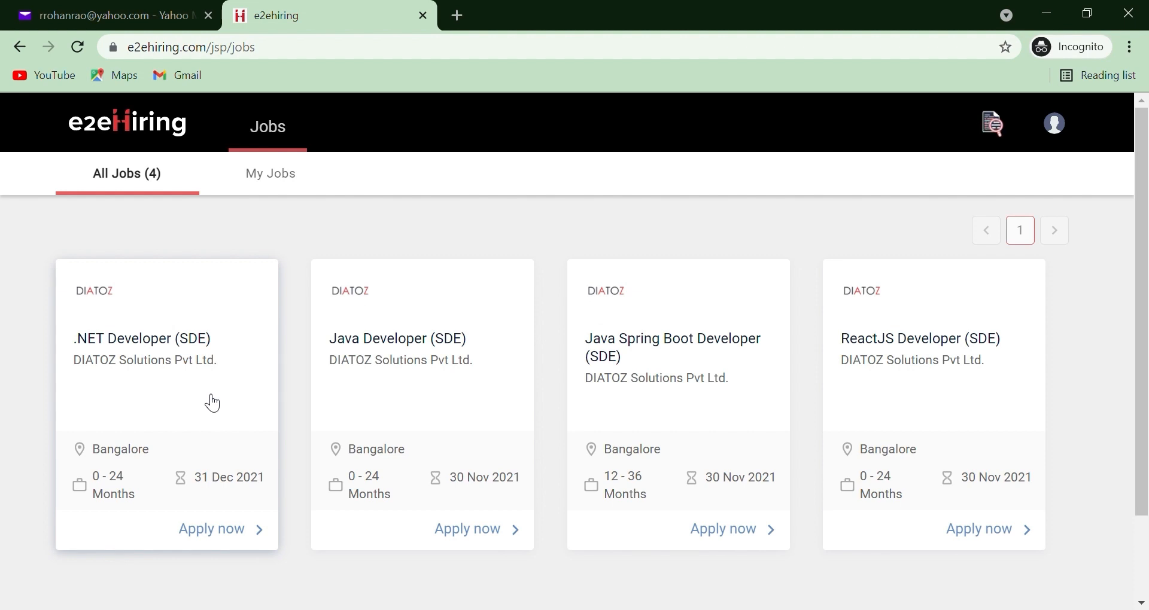
mouse_move(1019, 143)
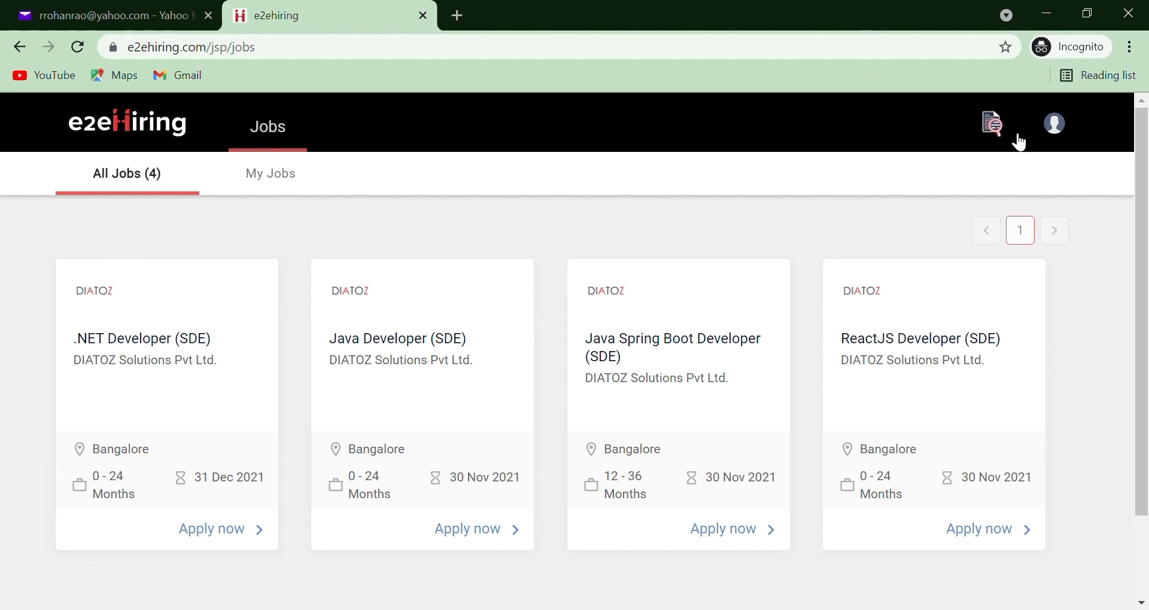
mouse_move(886, 237)
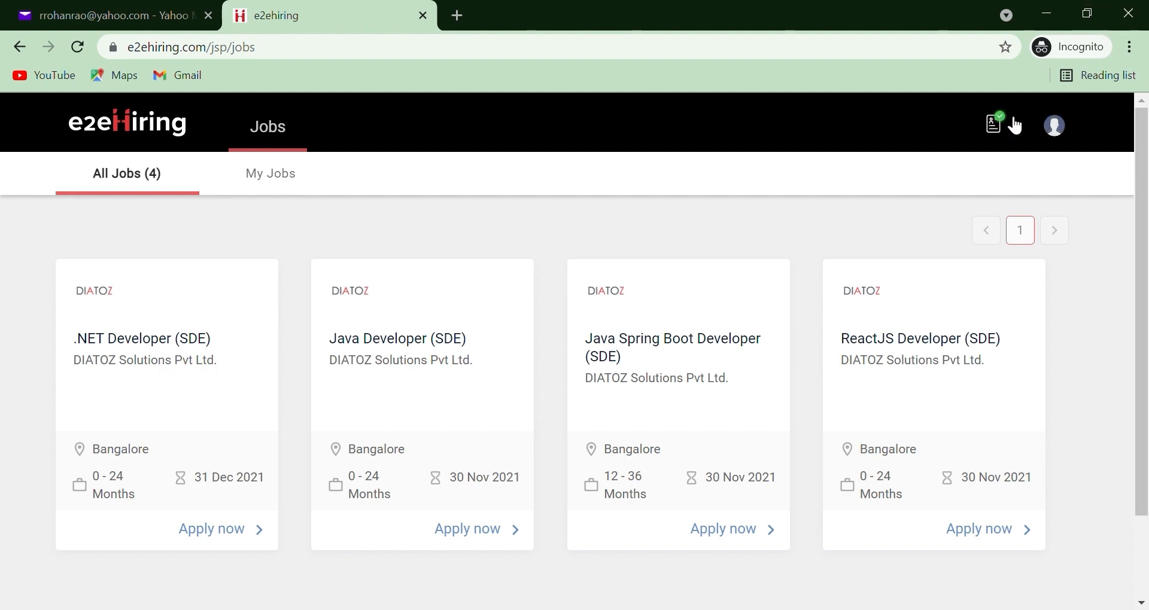
Open the candidate profile and turn on public profile sharing
click(1052, 124)
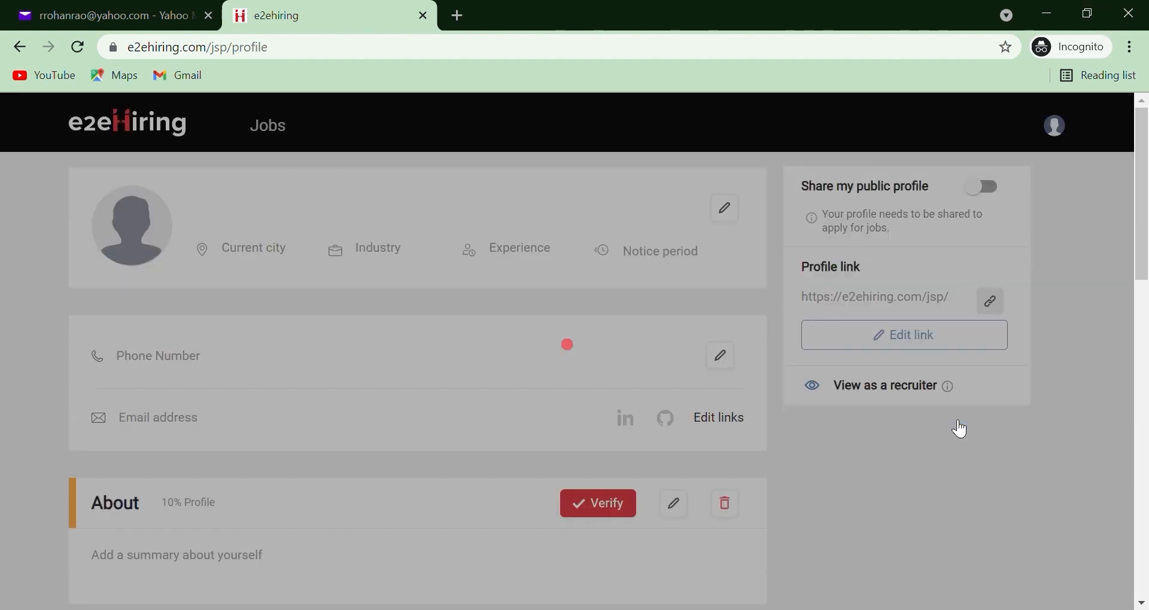
click(980, 186)
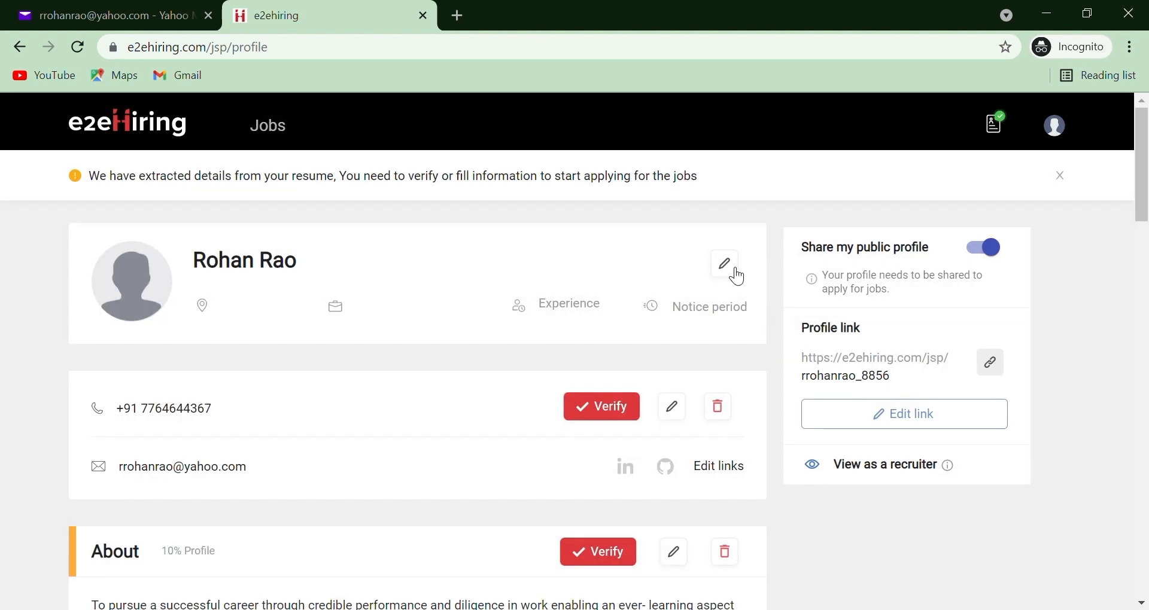
click(724, 263)
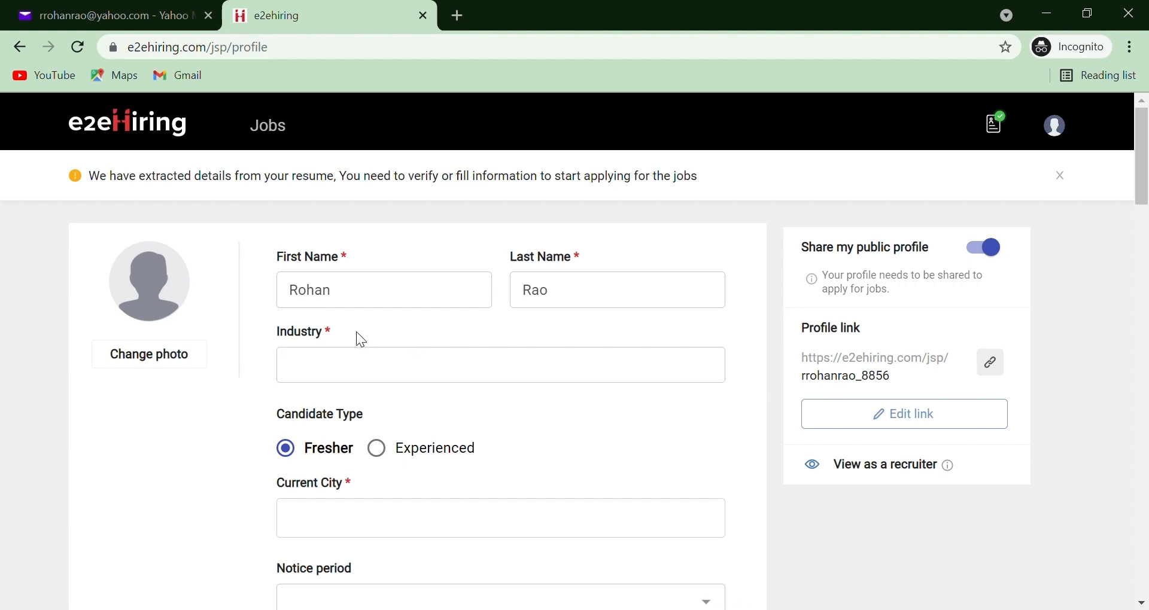
Upload a new profile photo and set the current city to Pune
click(149, 354)
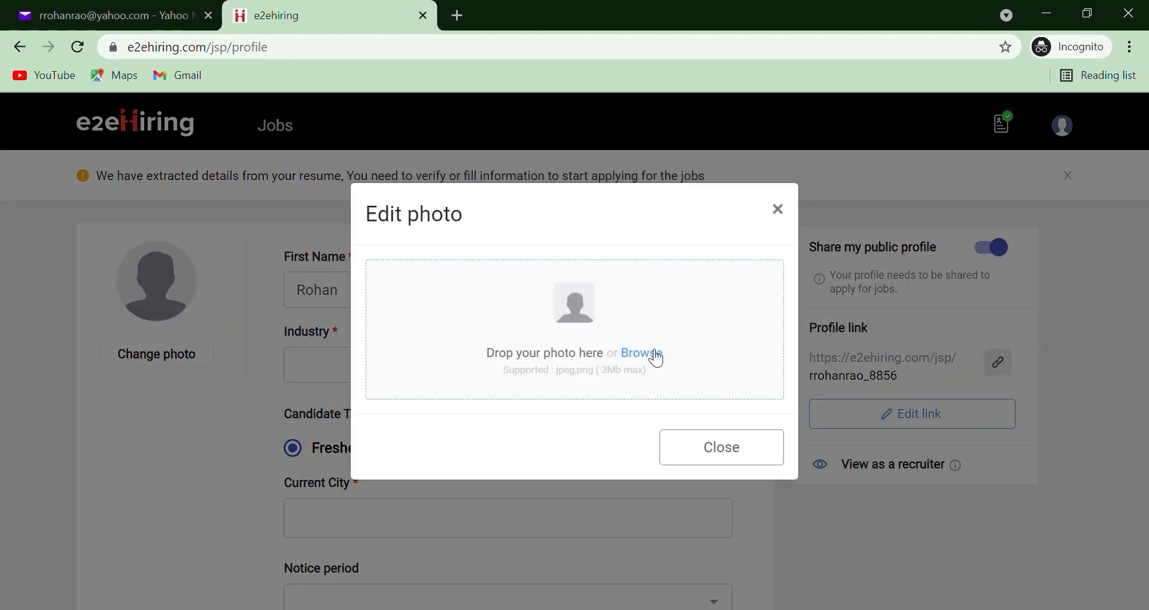
click(641, 353)
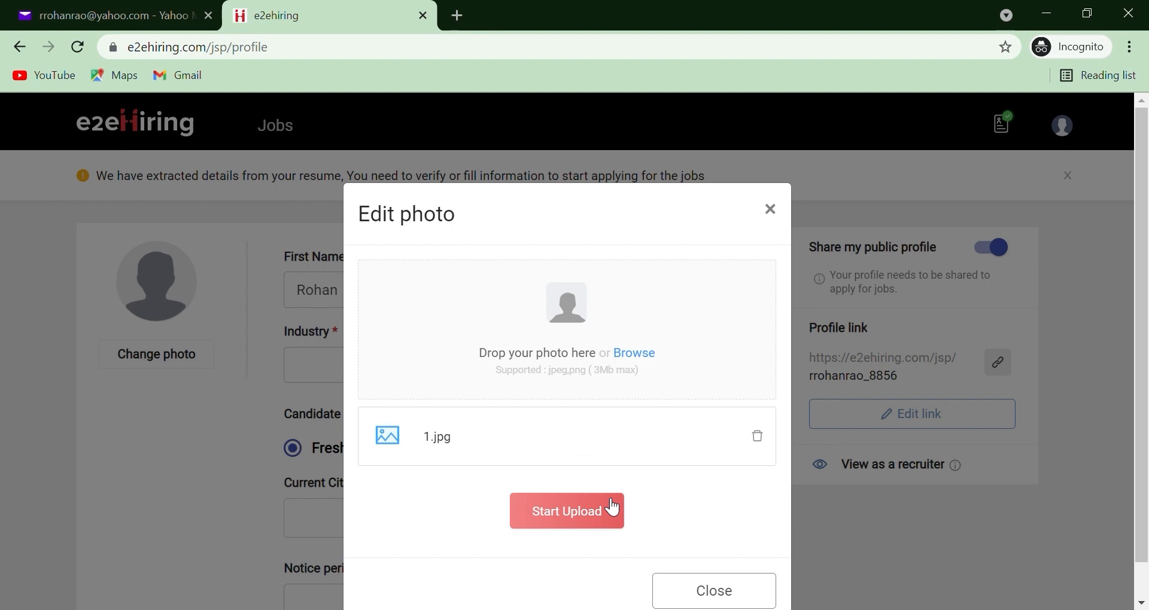
click(565, 510)
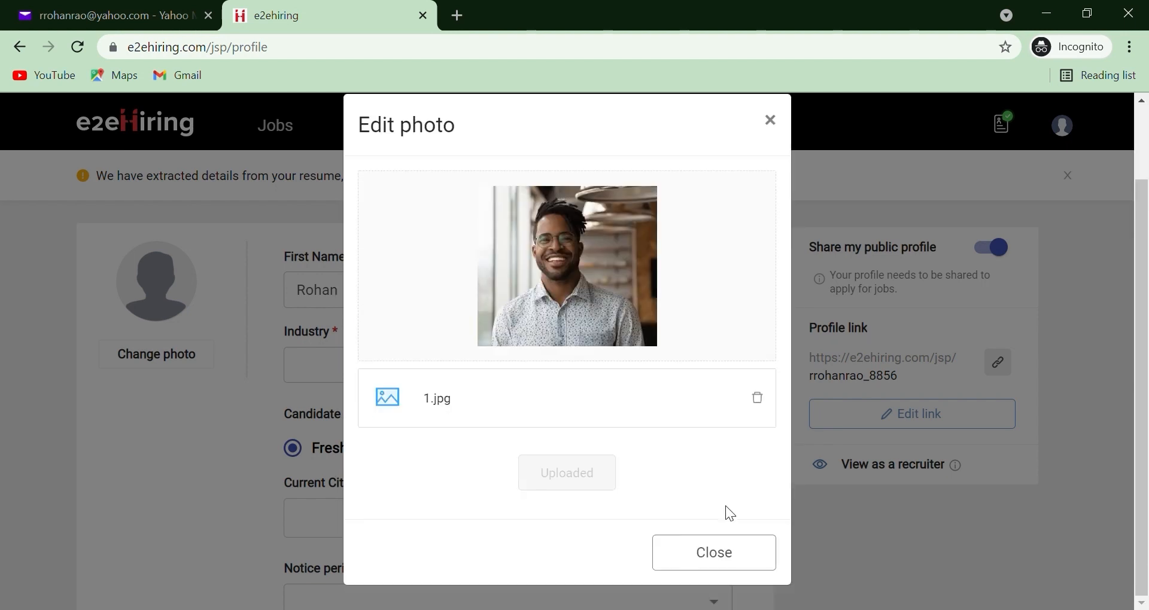
click(712, 552)
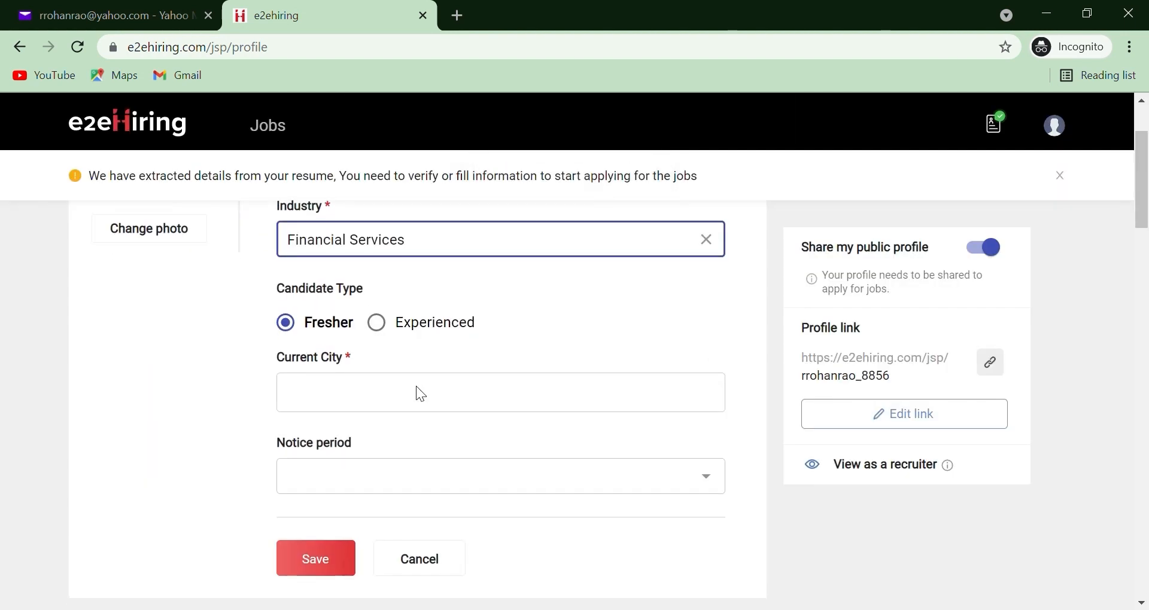
text(pune)
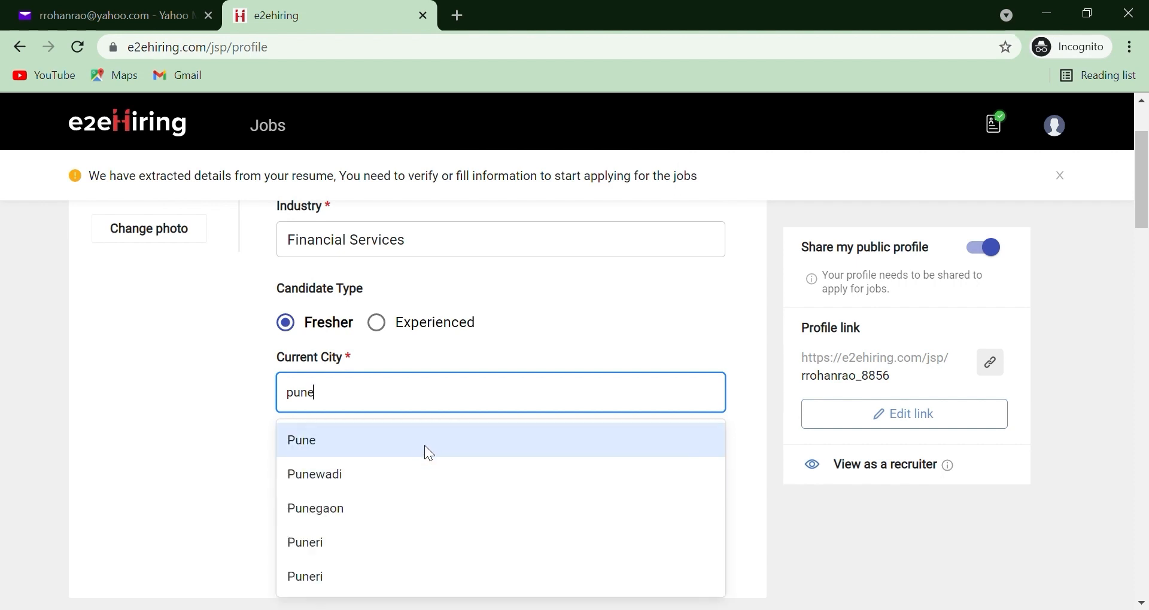
click(301, 440)
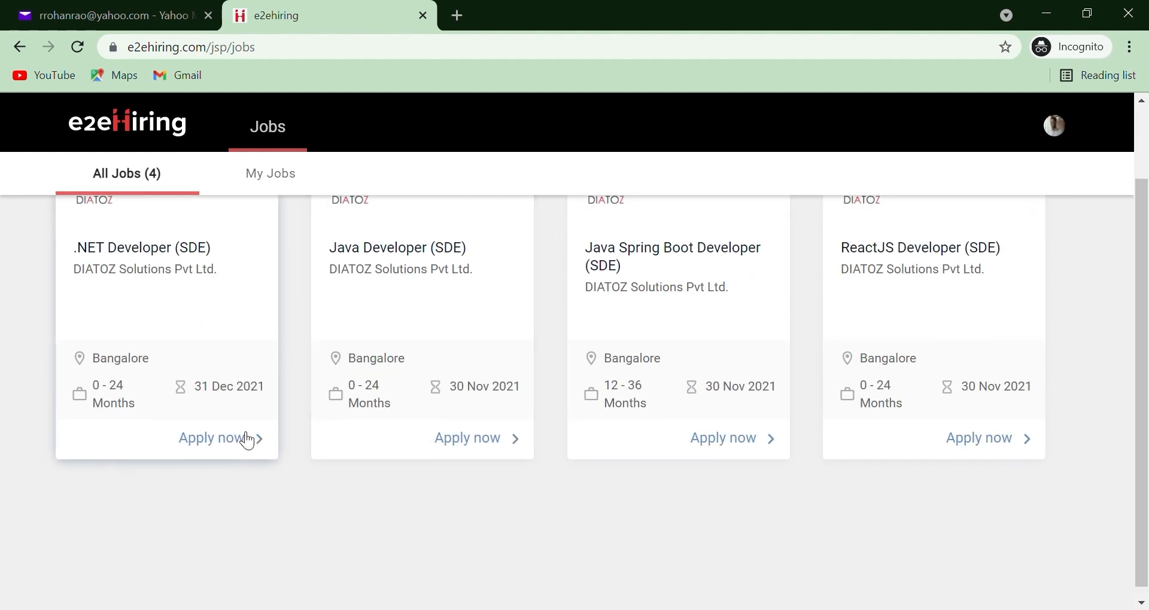
Apply for the DIATOZ .NET Developer (SDE) job and confirm with Ok
click(211, 438)
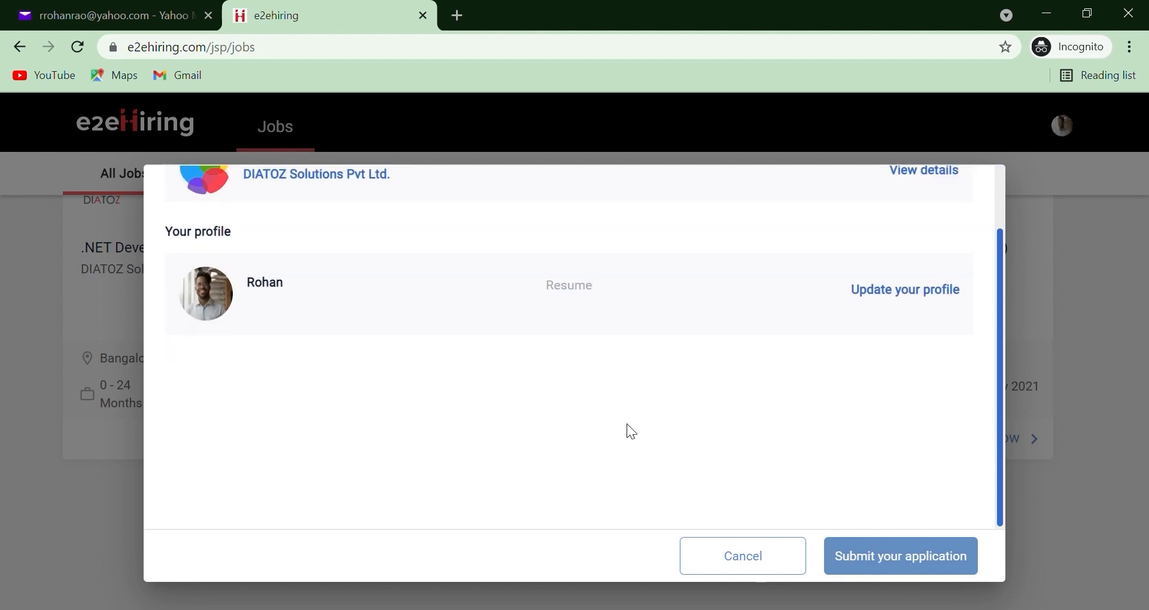
click(900, 555)
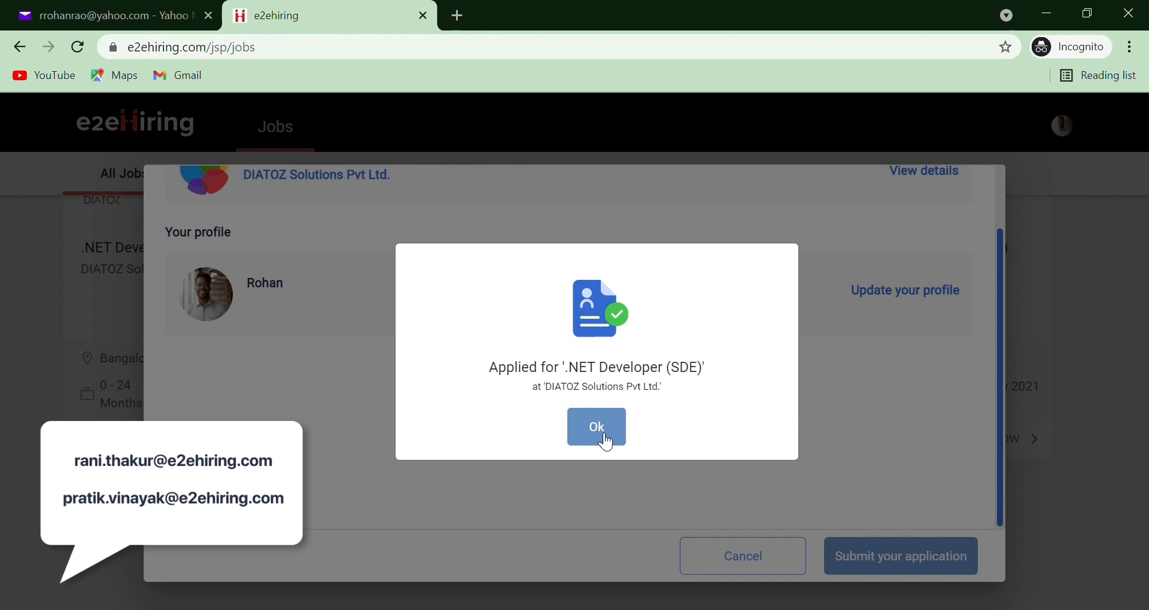
click(596, 427)
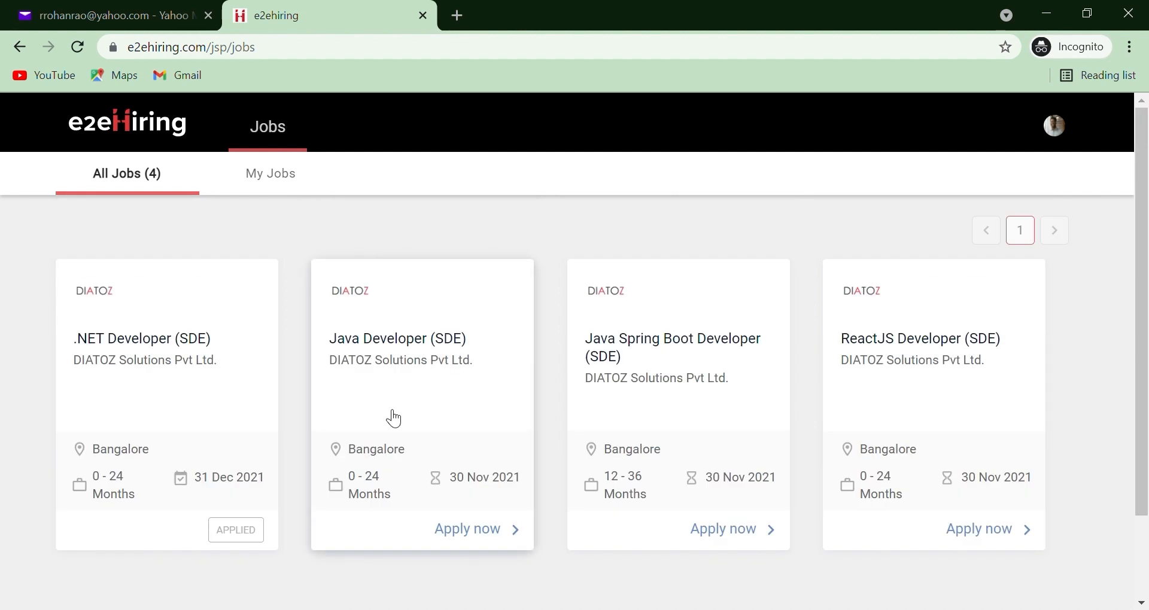
mouse_move(387, 346)
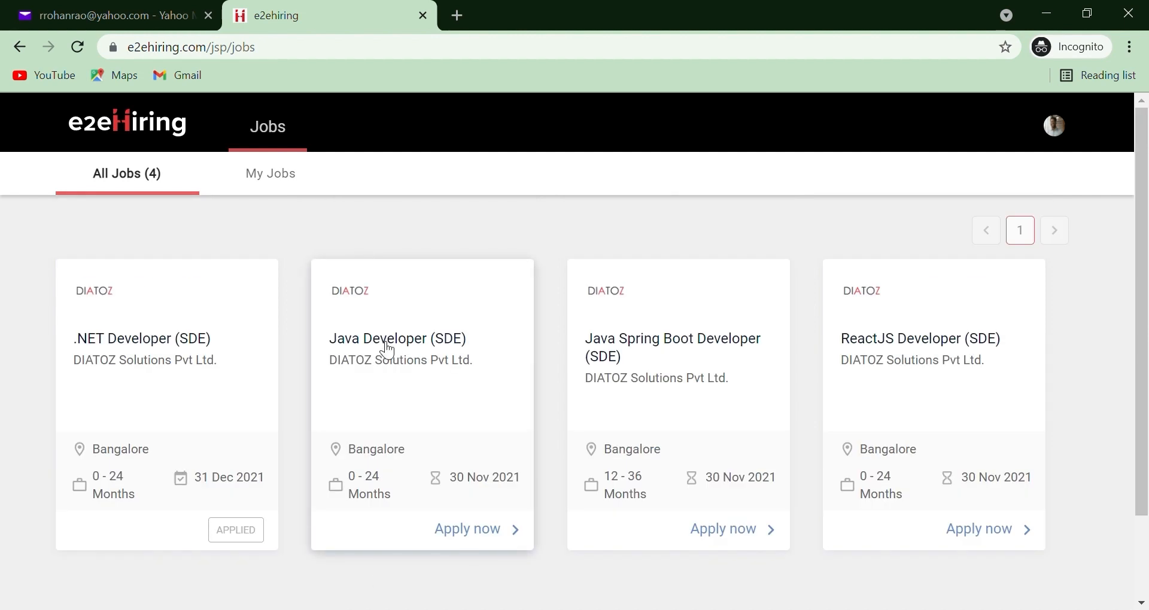
mouse_move(345, 314)
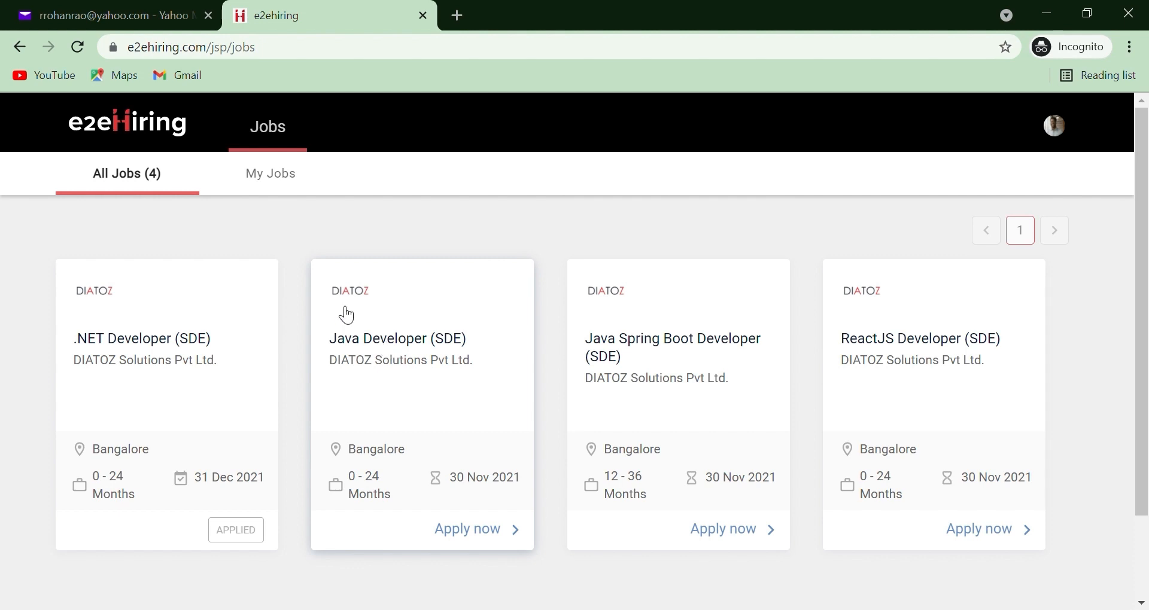
Show My Jobs listing the .NET Developer application, then switch to Yahoo Mail
click(269, 173)
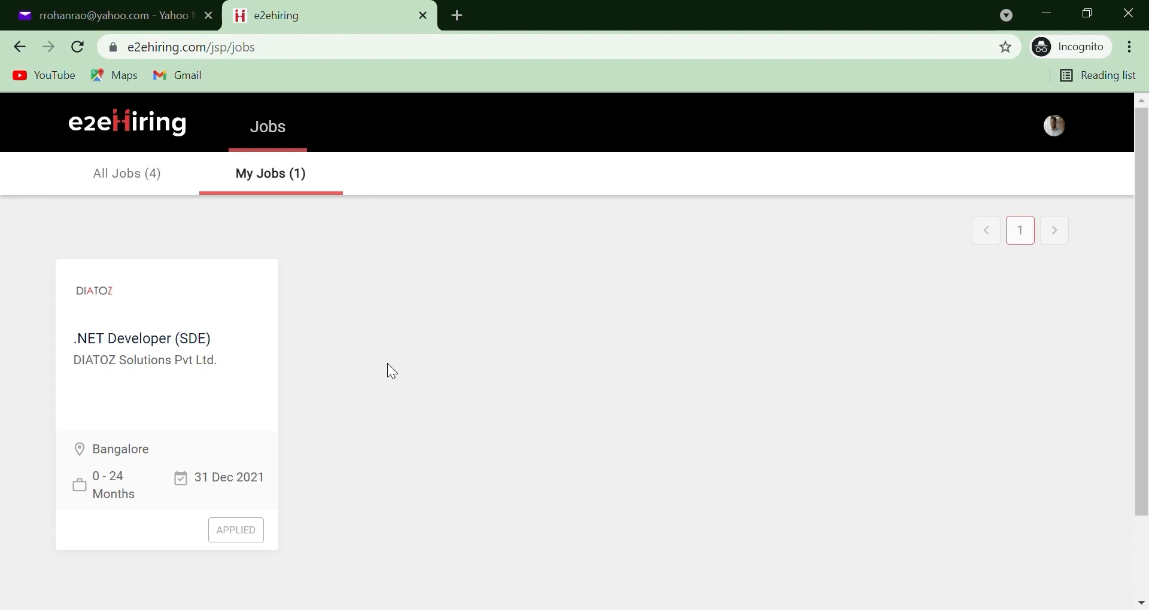
mouse_move(395, 373)
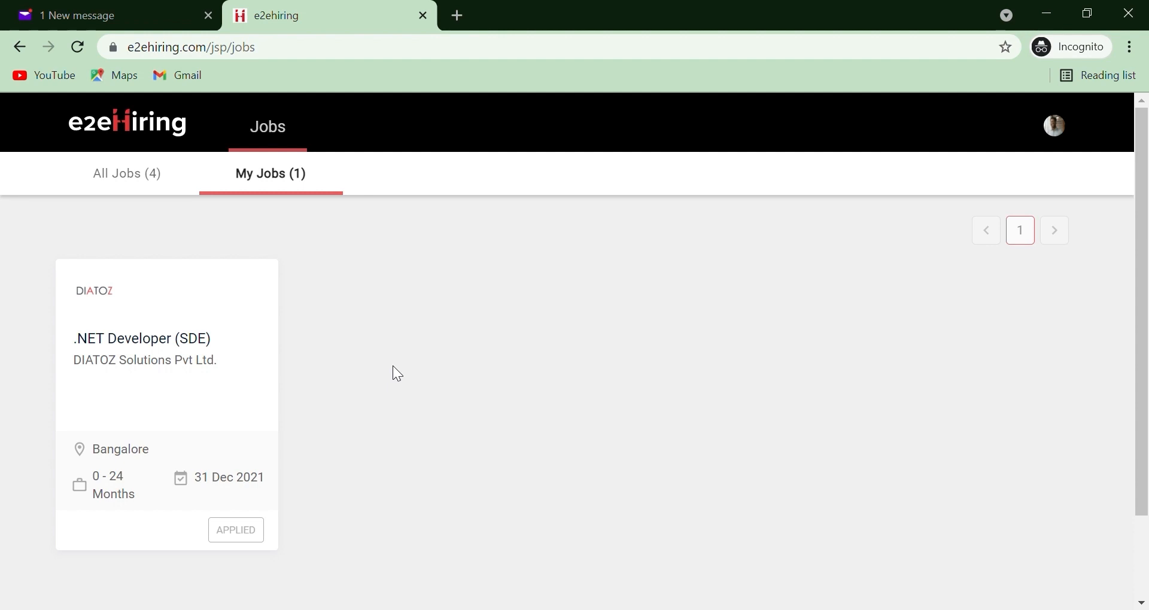
click(110, 15)
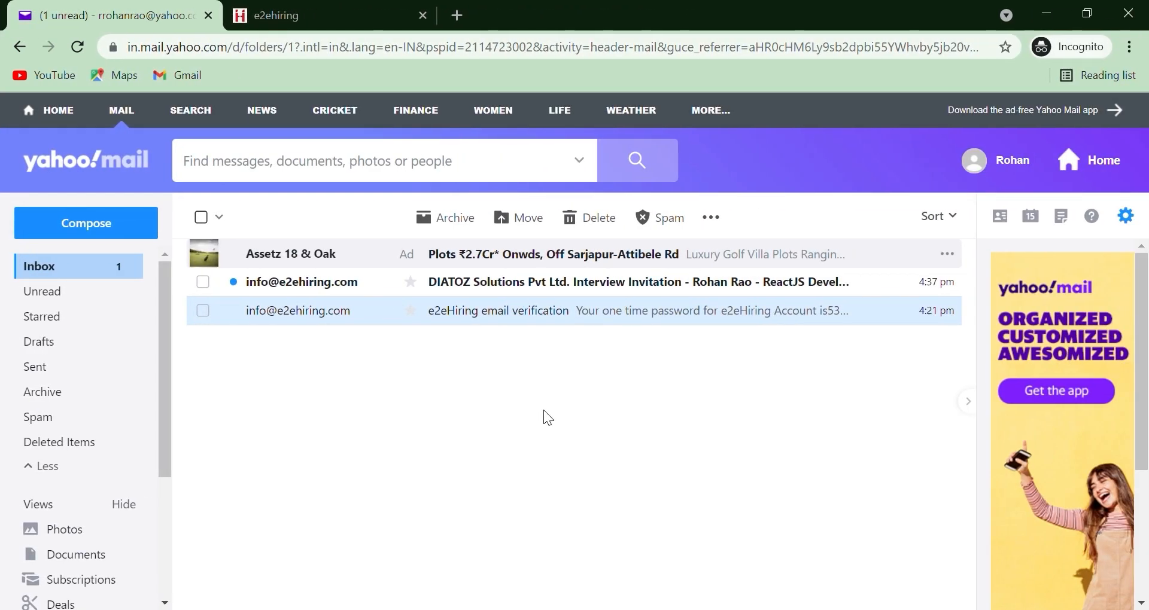
mouse_move(613, 444)
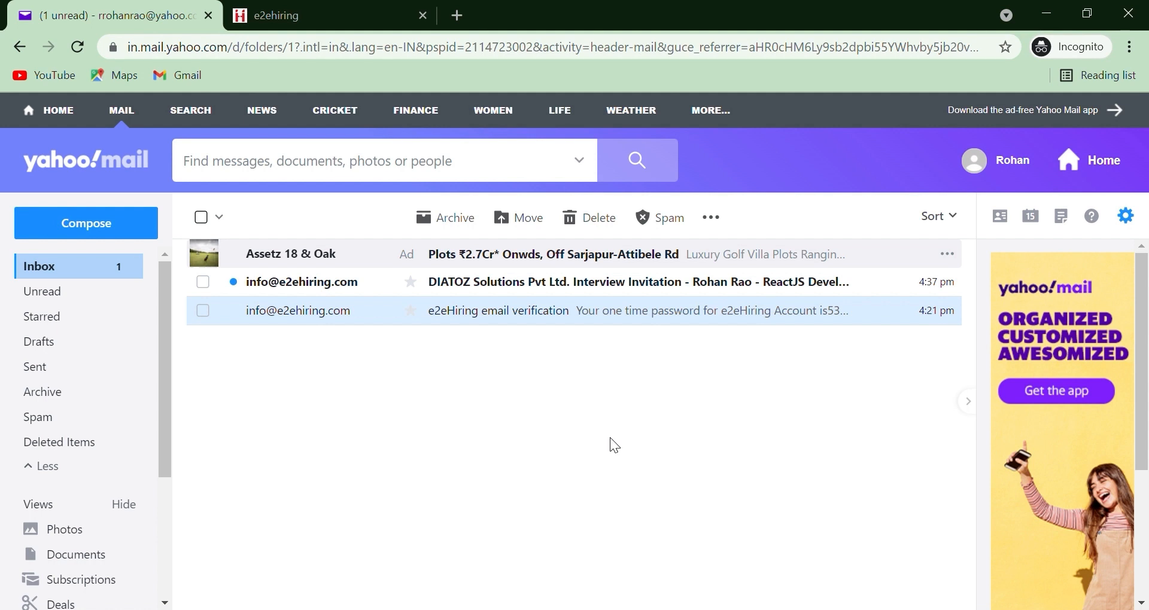
mouse_move(411, 468)
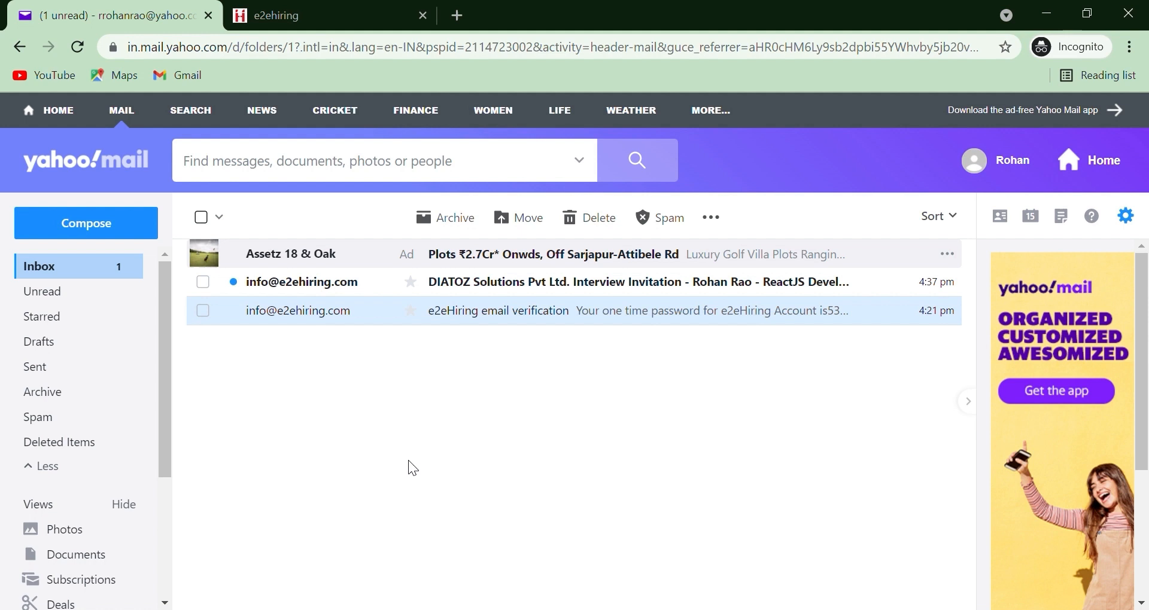
mouse_move(492, 461)
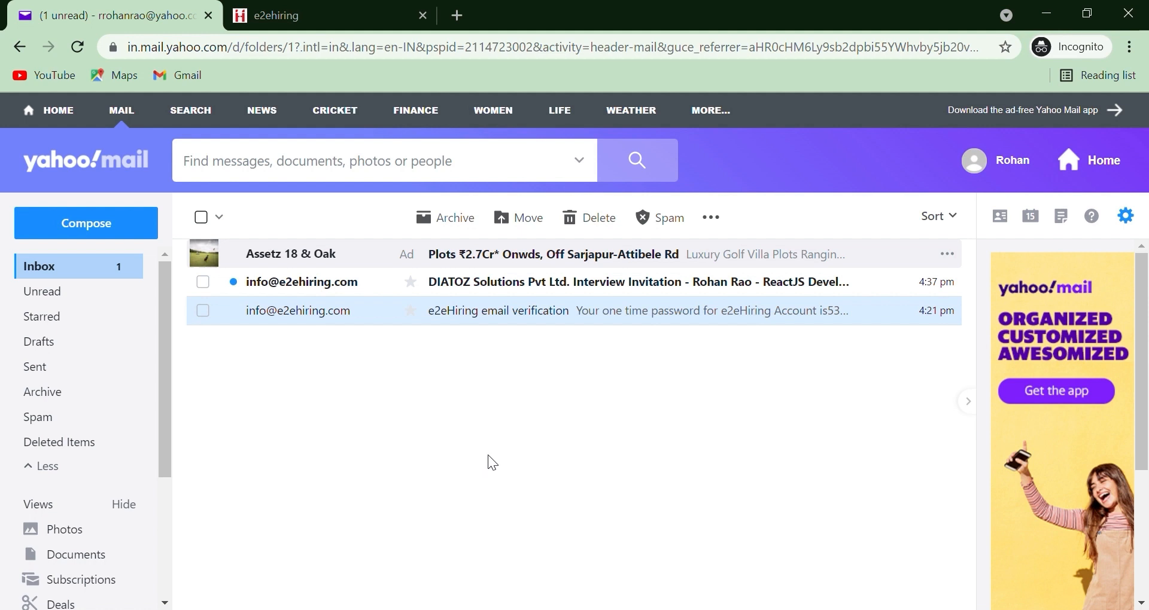
mouse_move(490, 368)
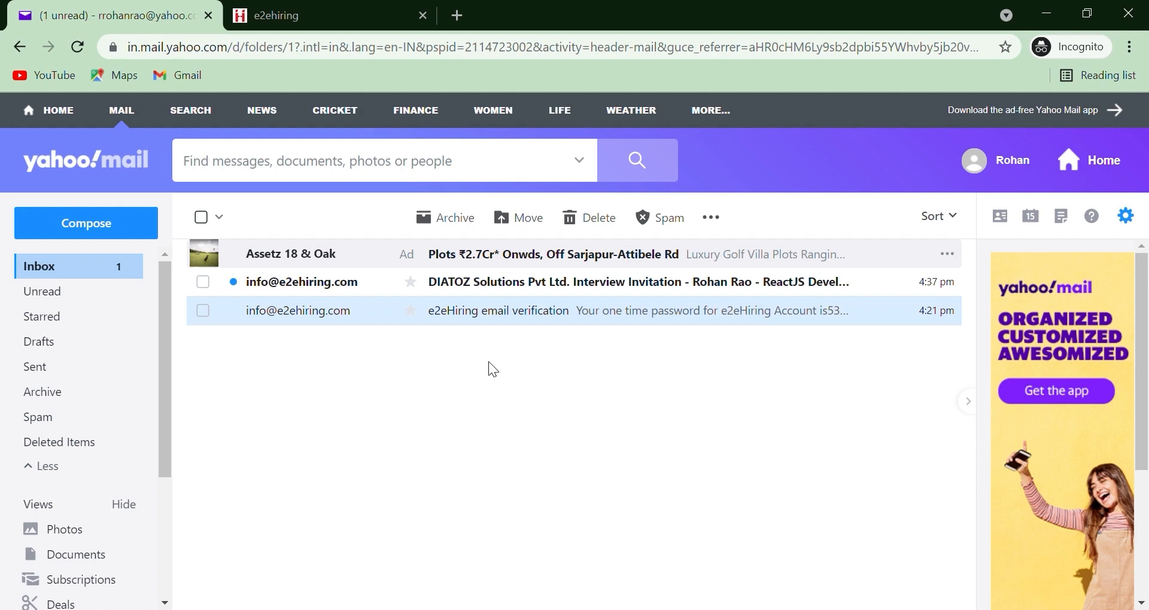
mouse_move(620, 286)
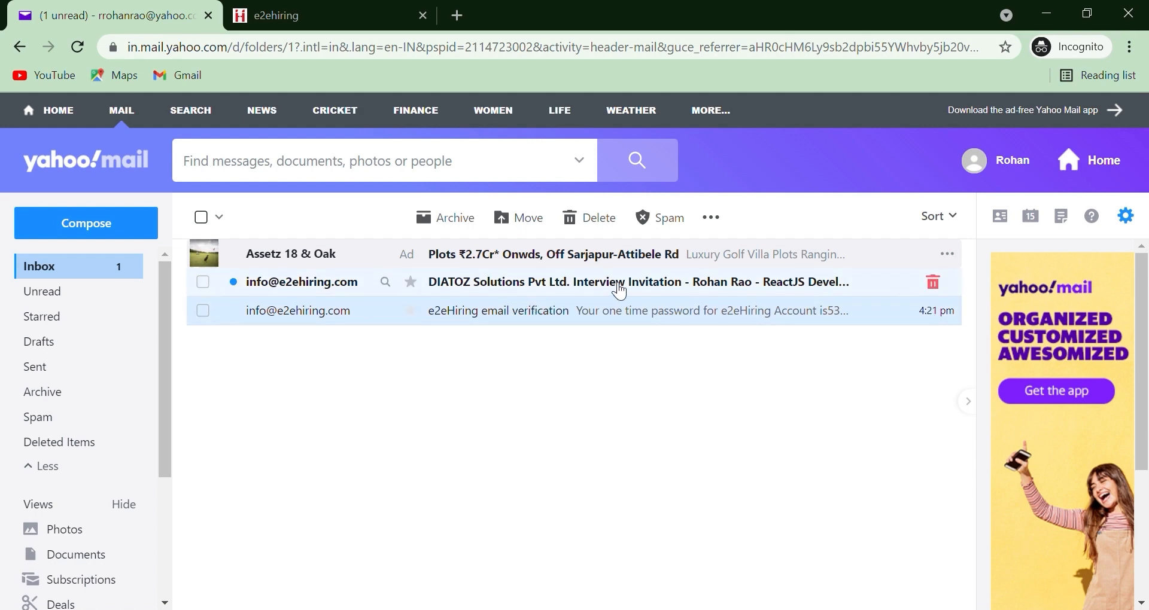
Read the DIATOZ interview invitation email and follow its 'Click Here' interview link
click(623, 281)
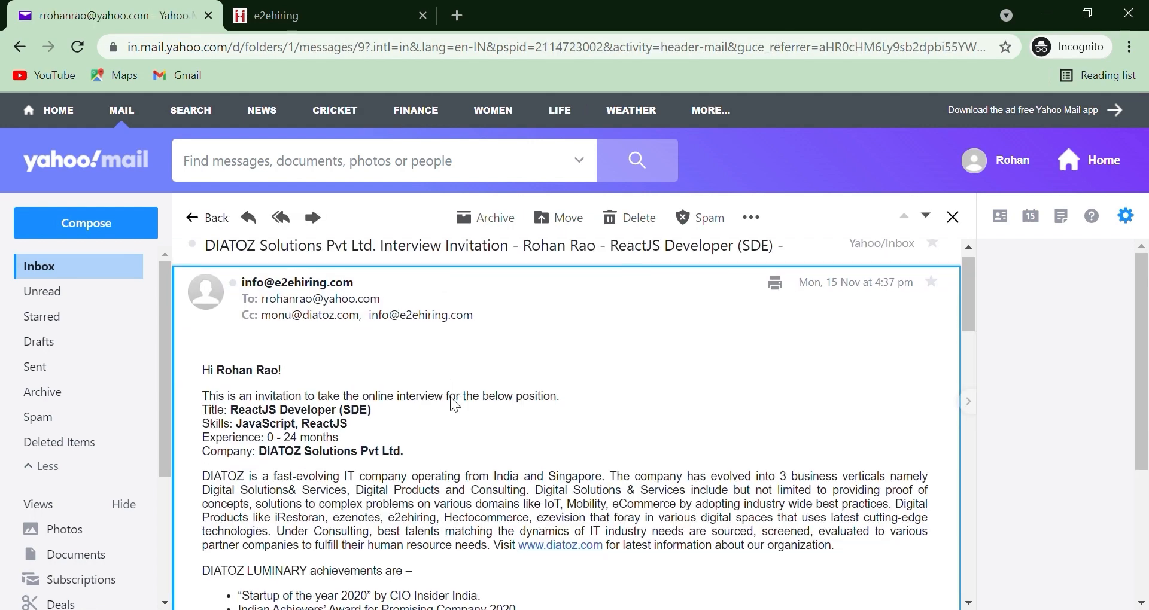
scroll(down, 3)
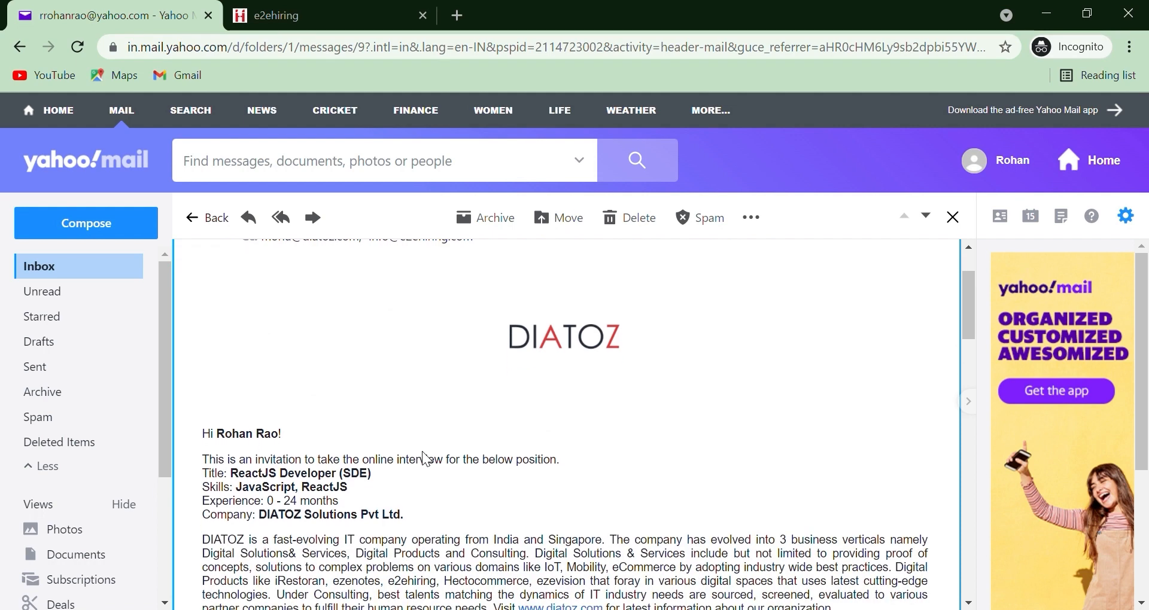
scroll(down, 3)
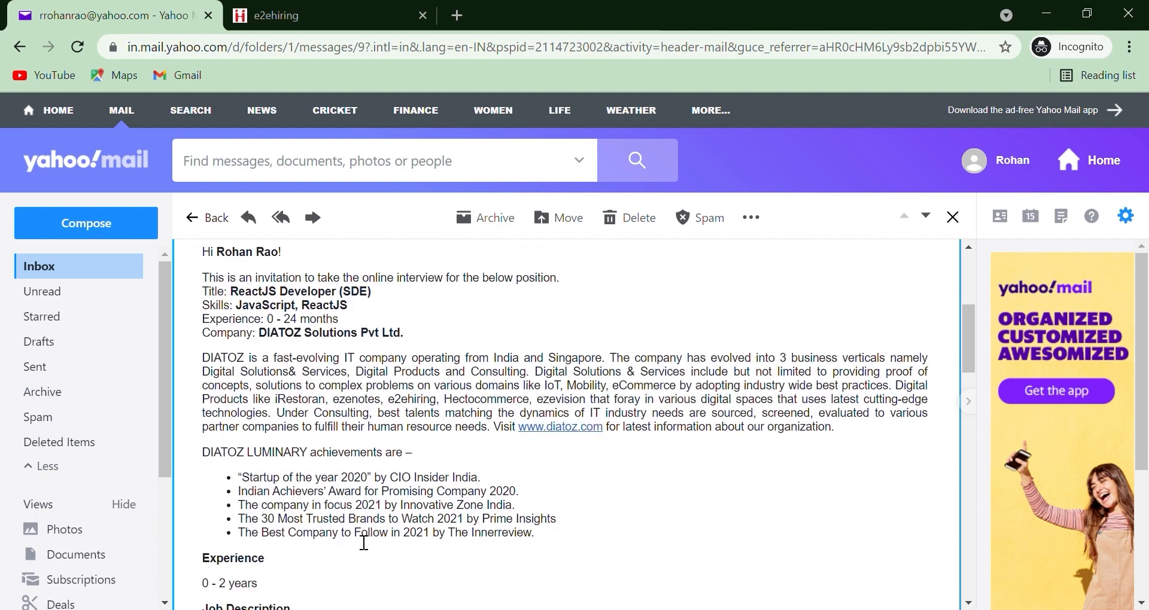
scroll(down, 3)
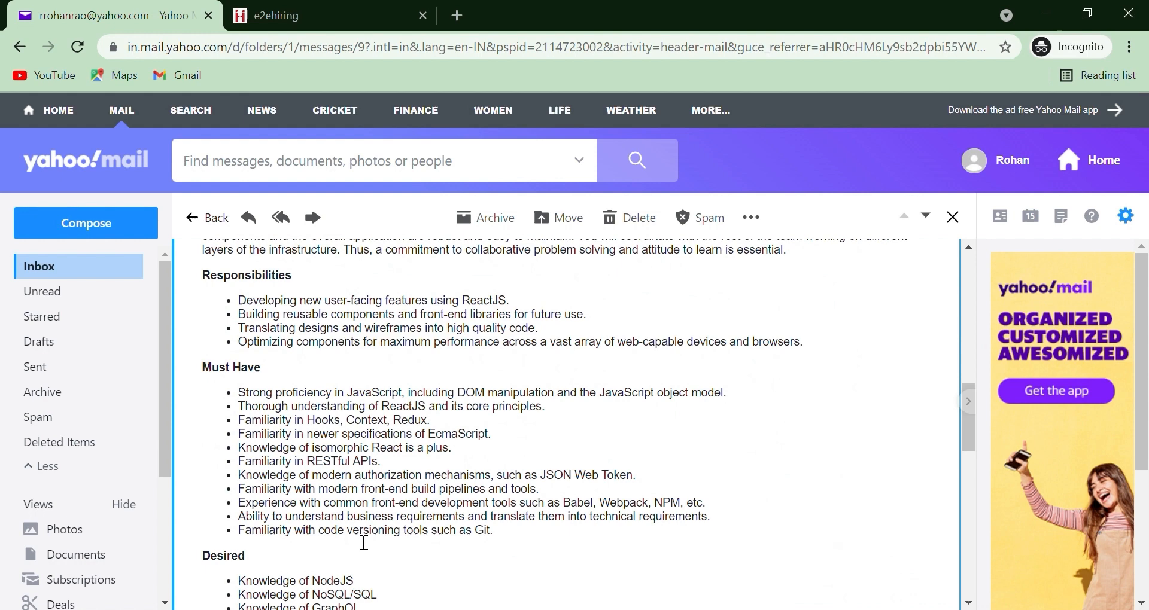
scroll(down, 3)
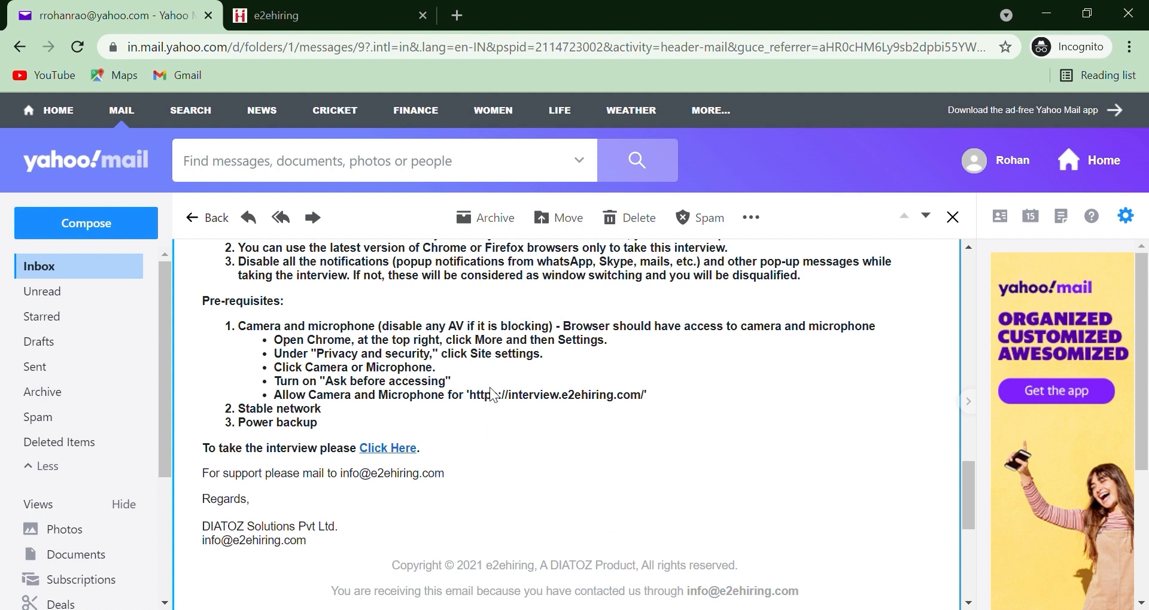
scroll(down, 3)
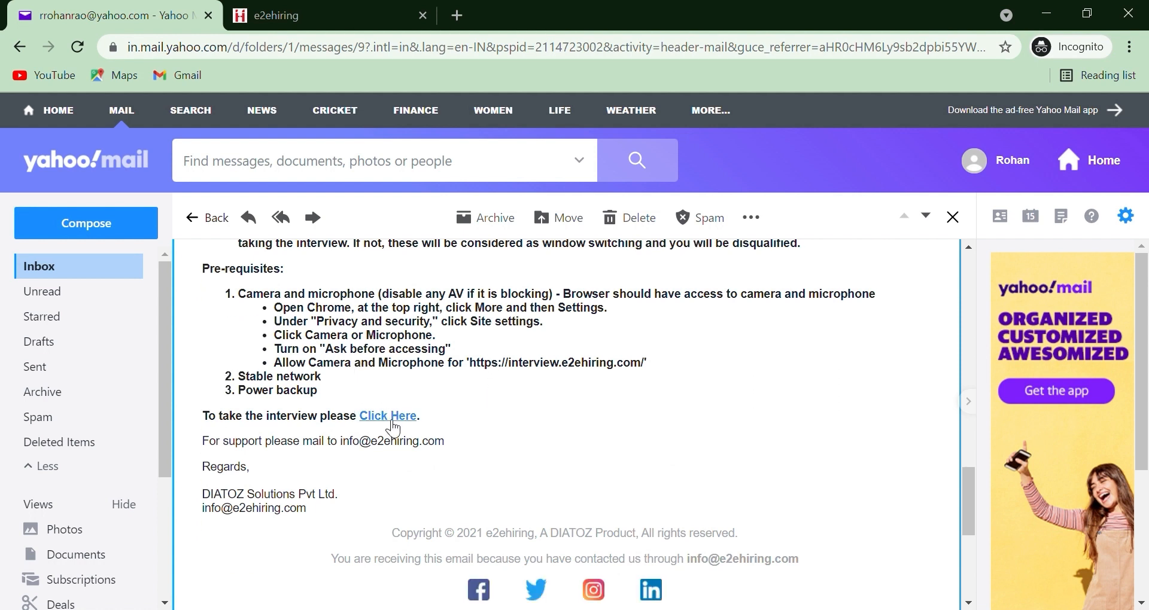
click(388, 415)
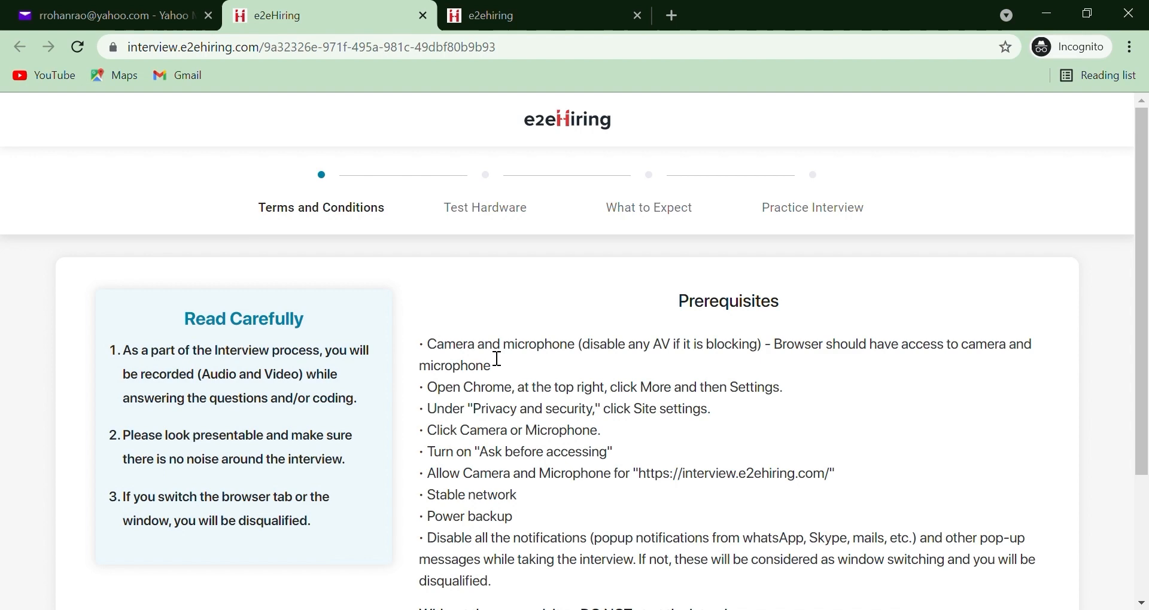
Agree to the interview terms and conditions and continue to hardware testing
scroll(down, 3)
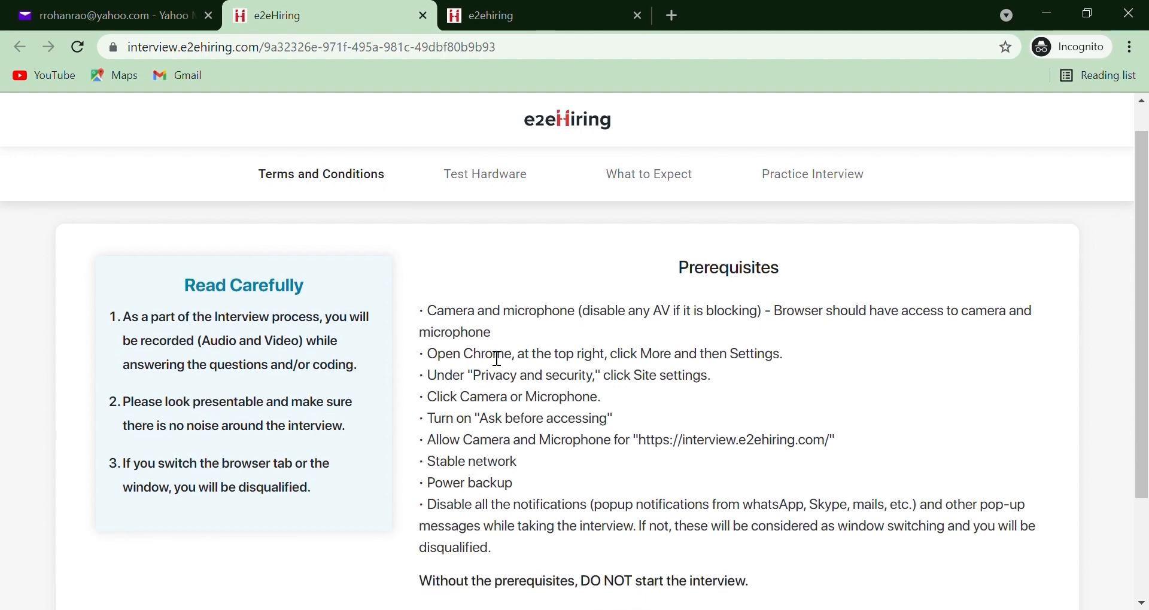
scroll(down, 3)
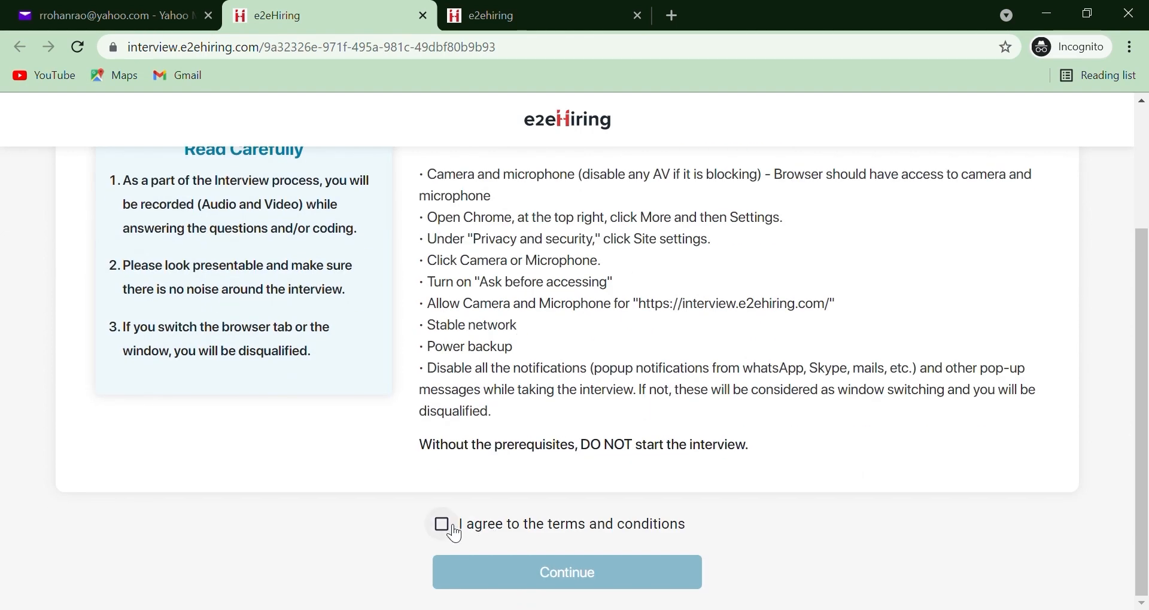
click(441, 524)
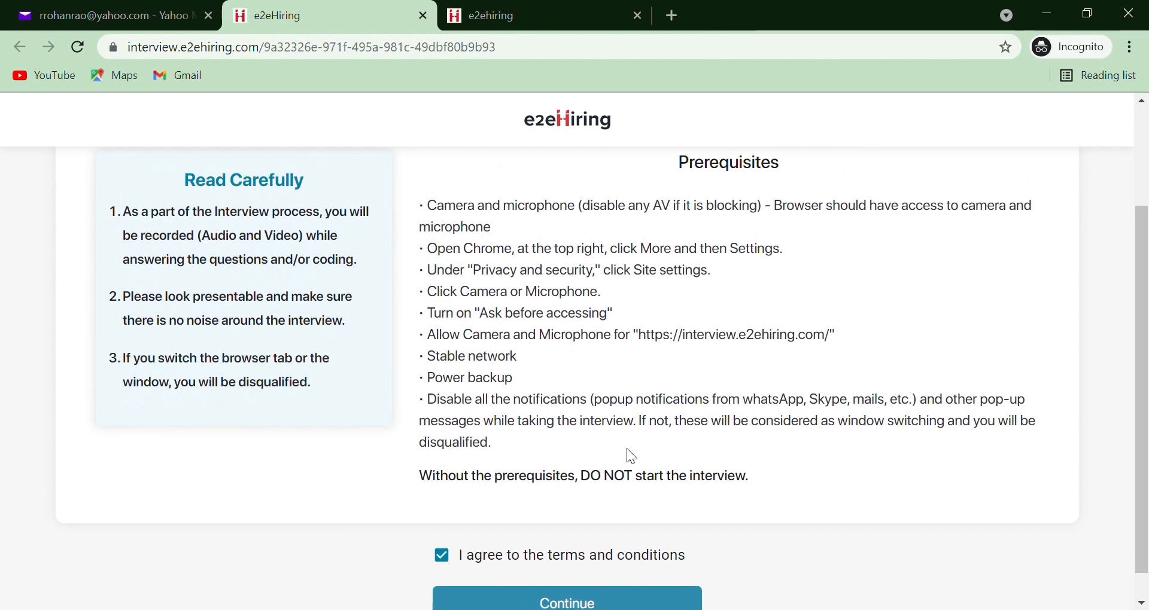
scroll(down, 3)
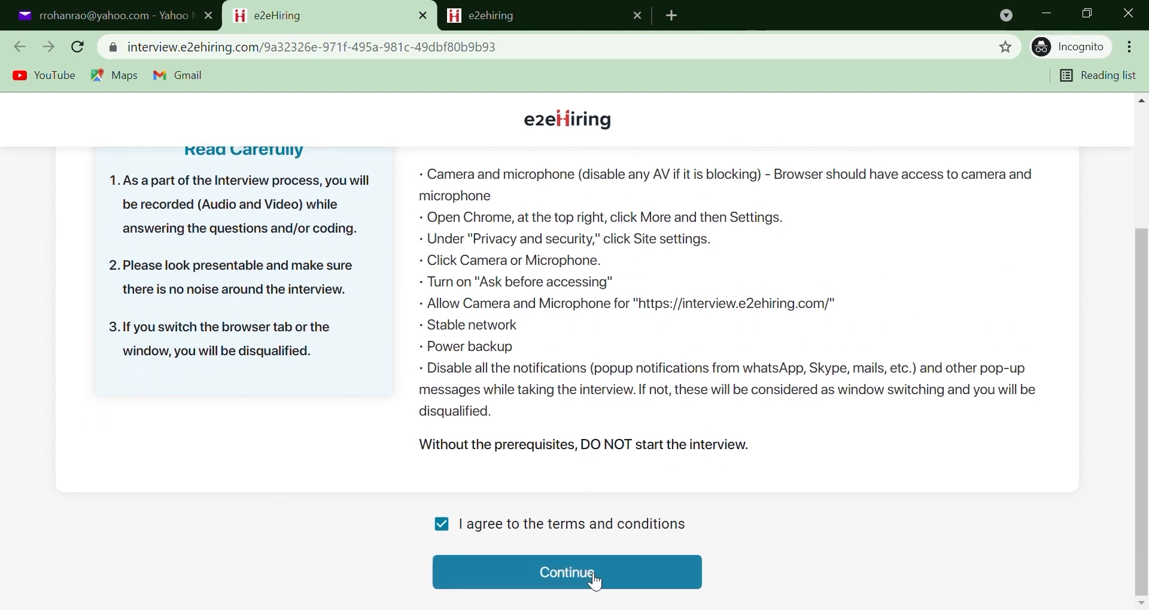
click(567, 572)
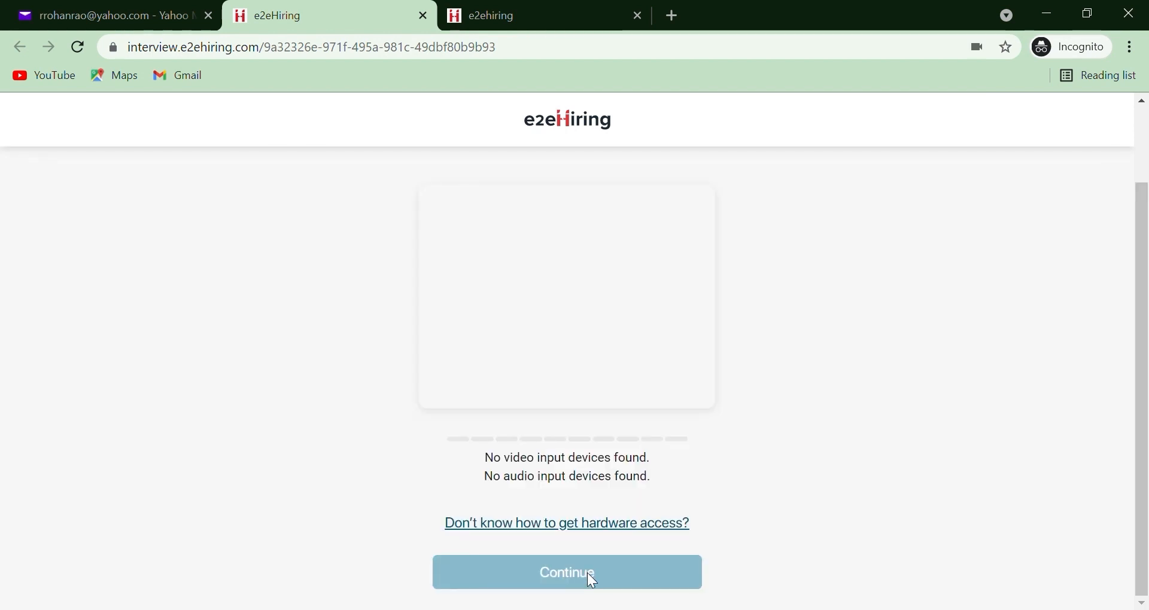
Allow webcam and microphone, then continue past the passed hardware test to What to Expect
click(566, 572)
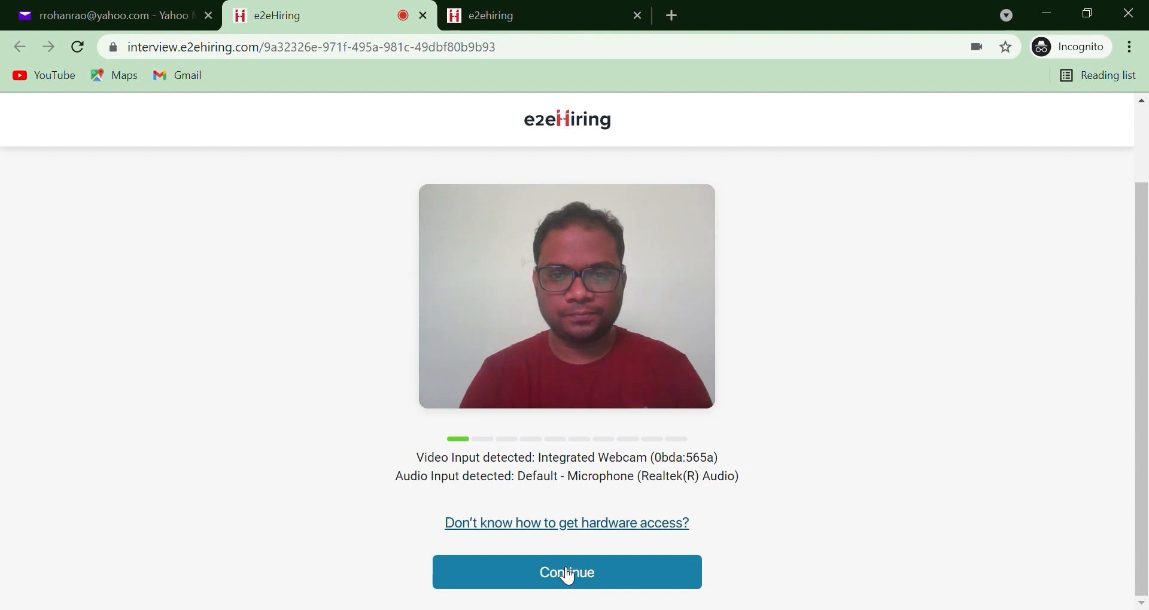
click(566, 572)
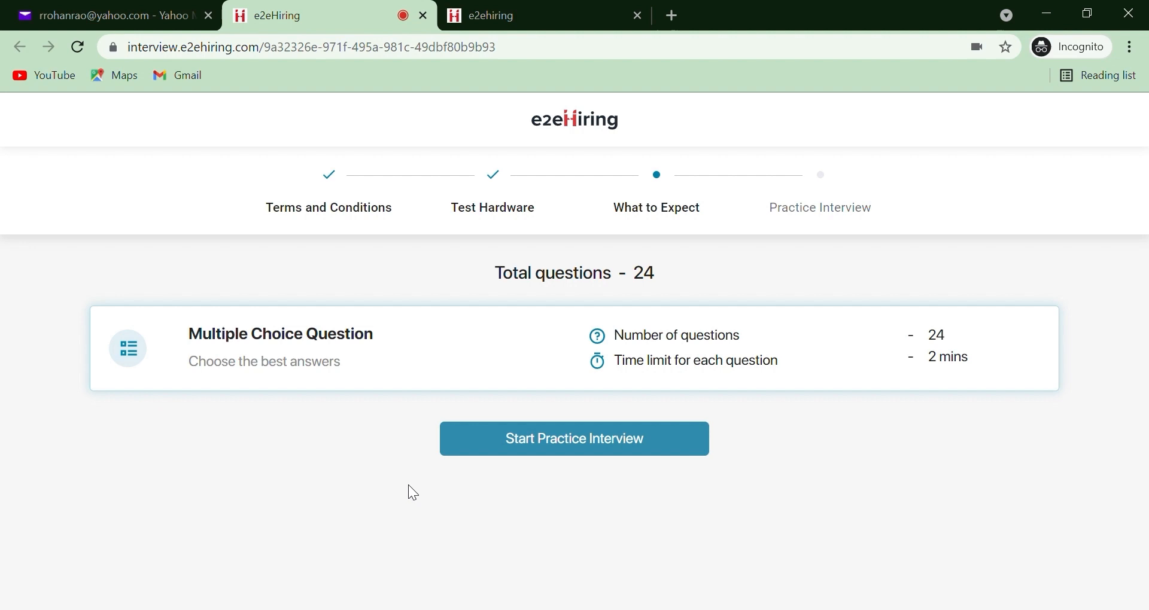
mouse_move(604, 446)
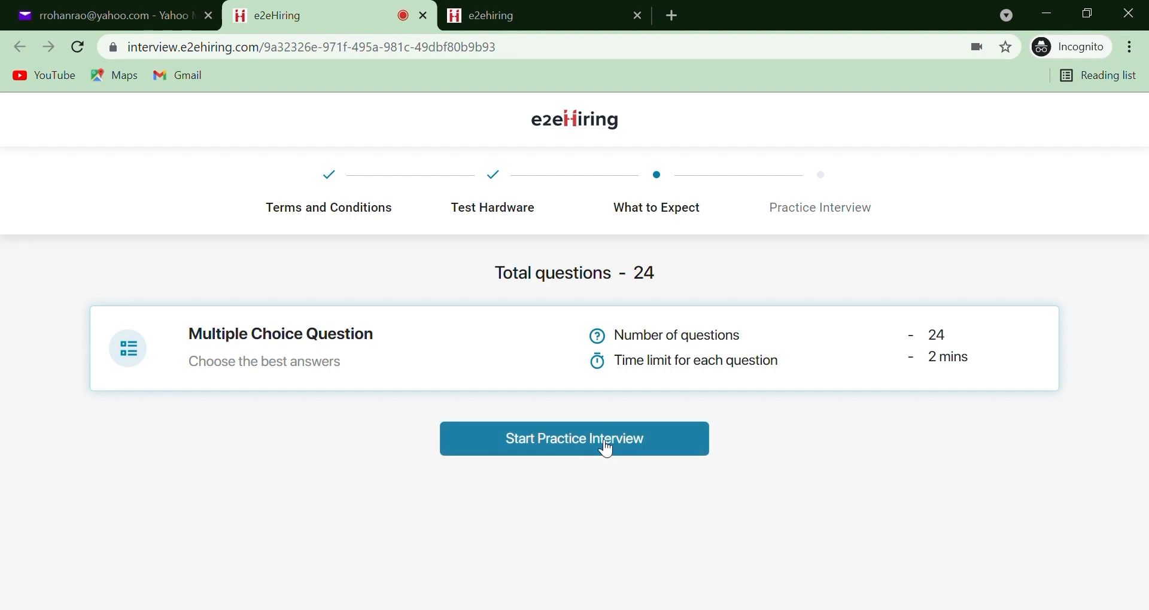
Start the practice interview and submit option B, 'Reduce the user's memory load'
click(574, 438)
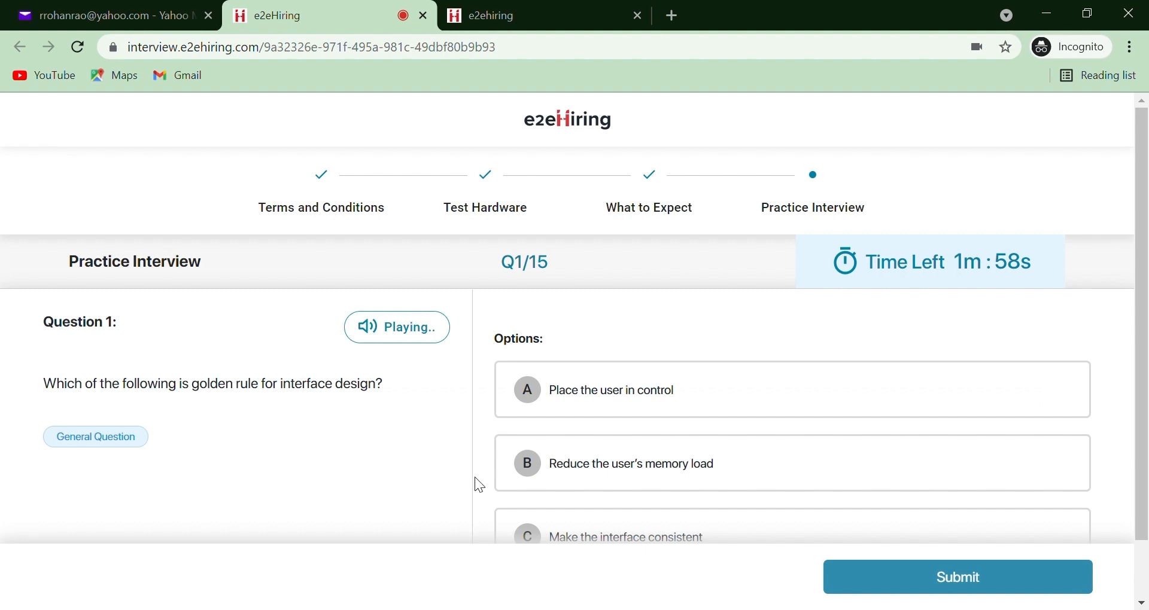
click(791, 396)
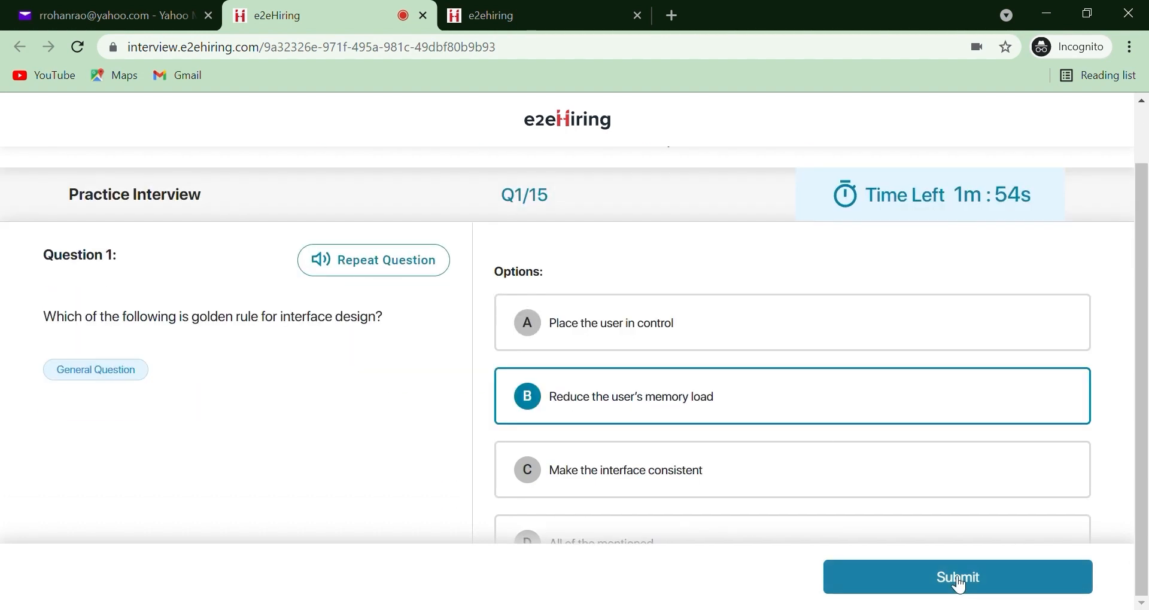
click(956, 576)
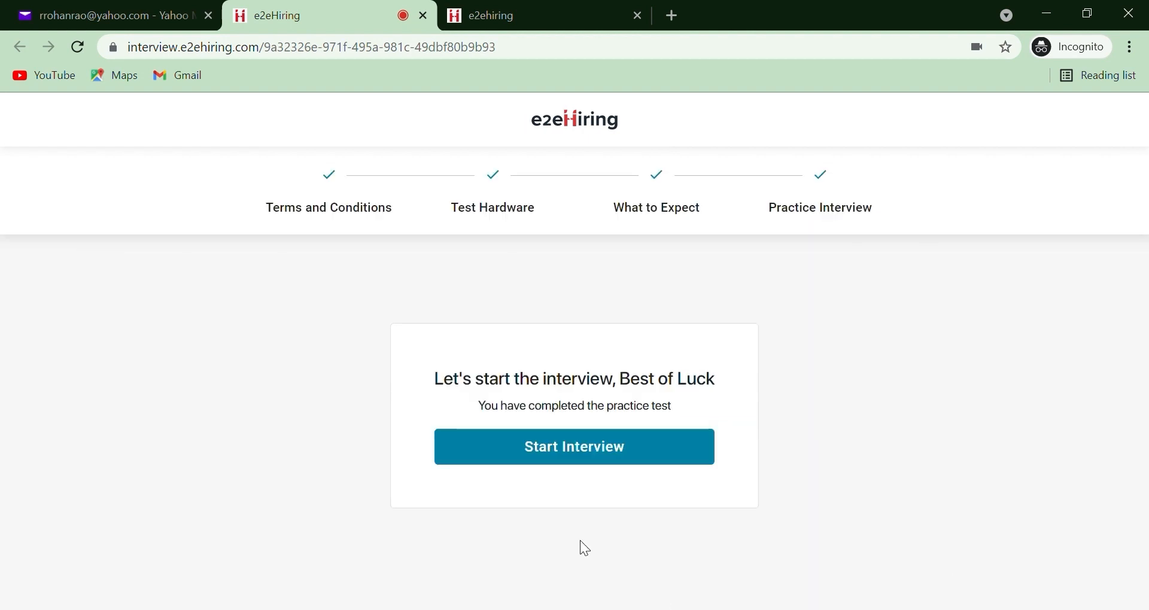
mouse_move(865, 369)
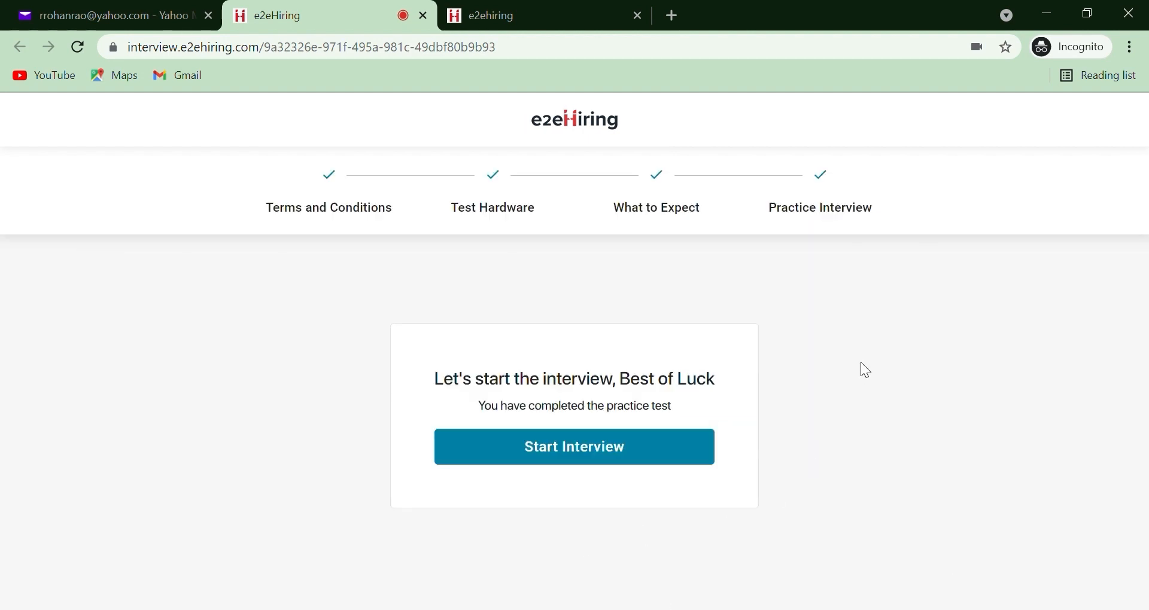